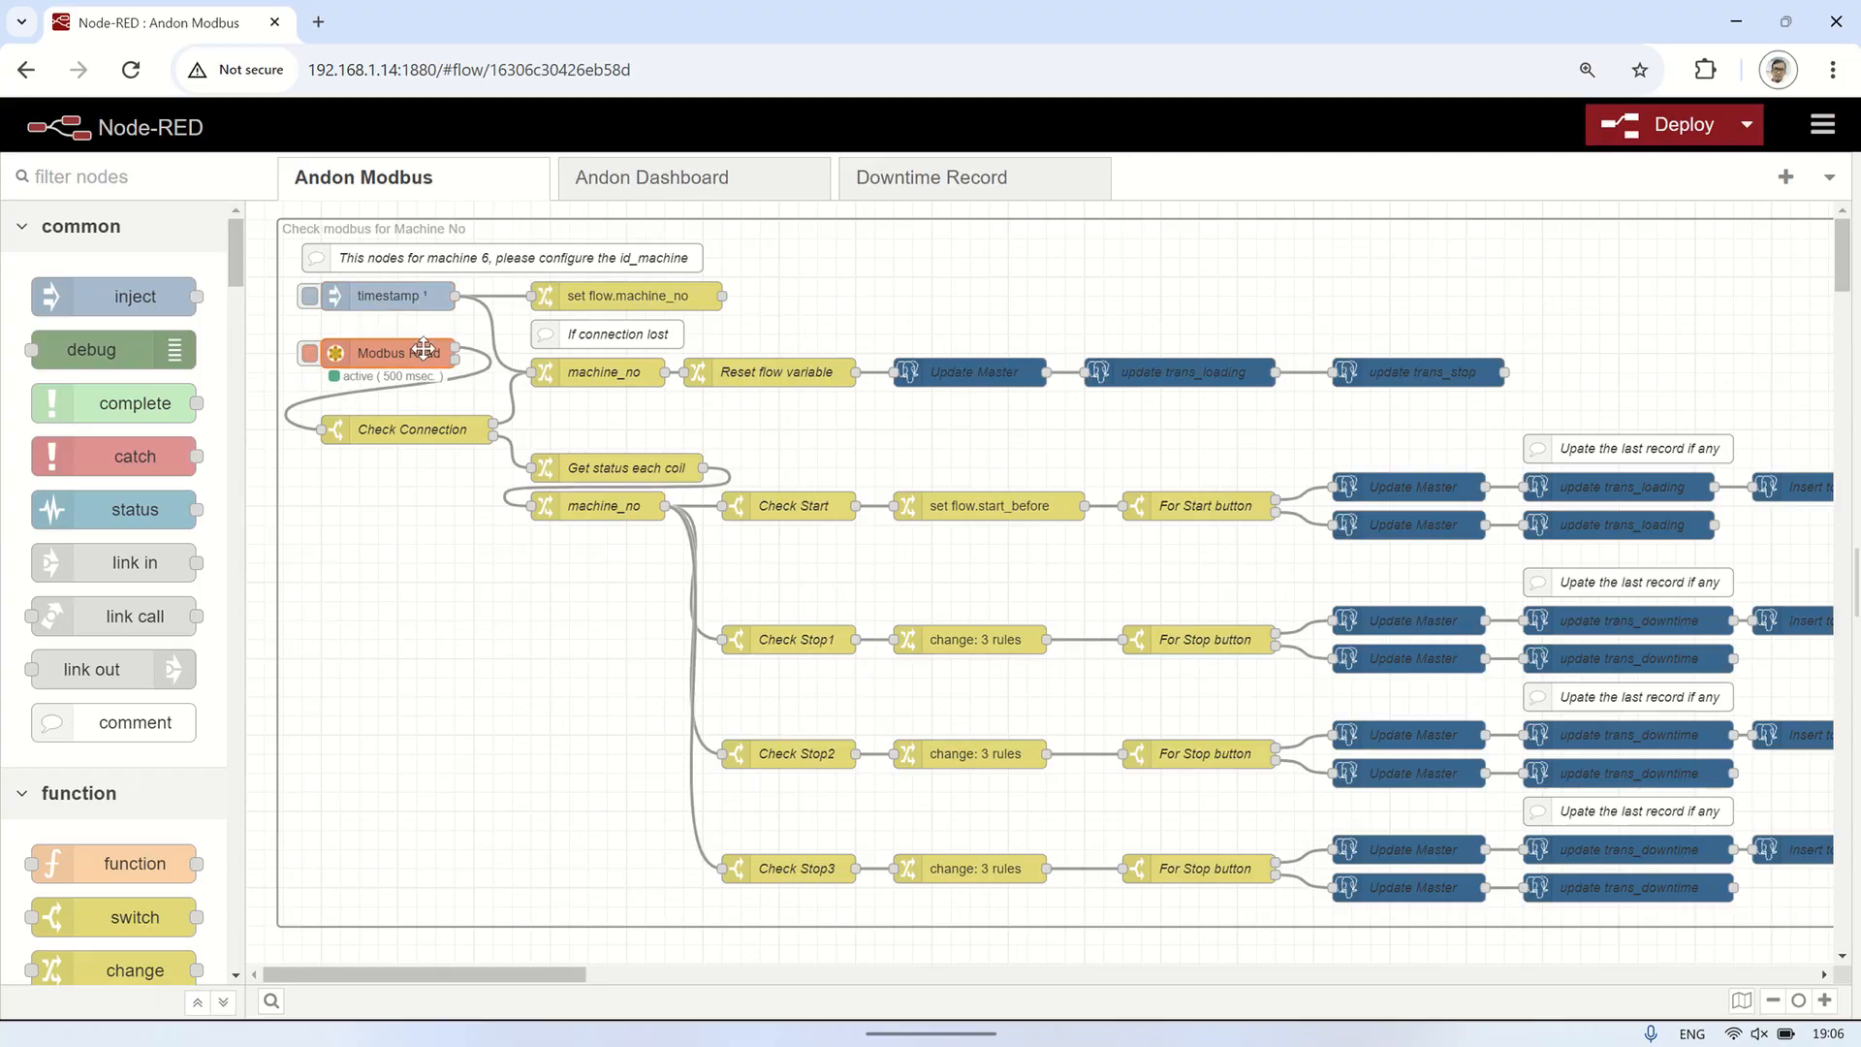
# - Inspect the Modbus Read node's server connection settings and close them without saving
pyautogui.doubleClick(393, 353)
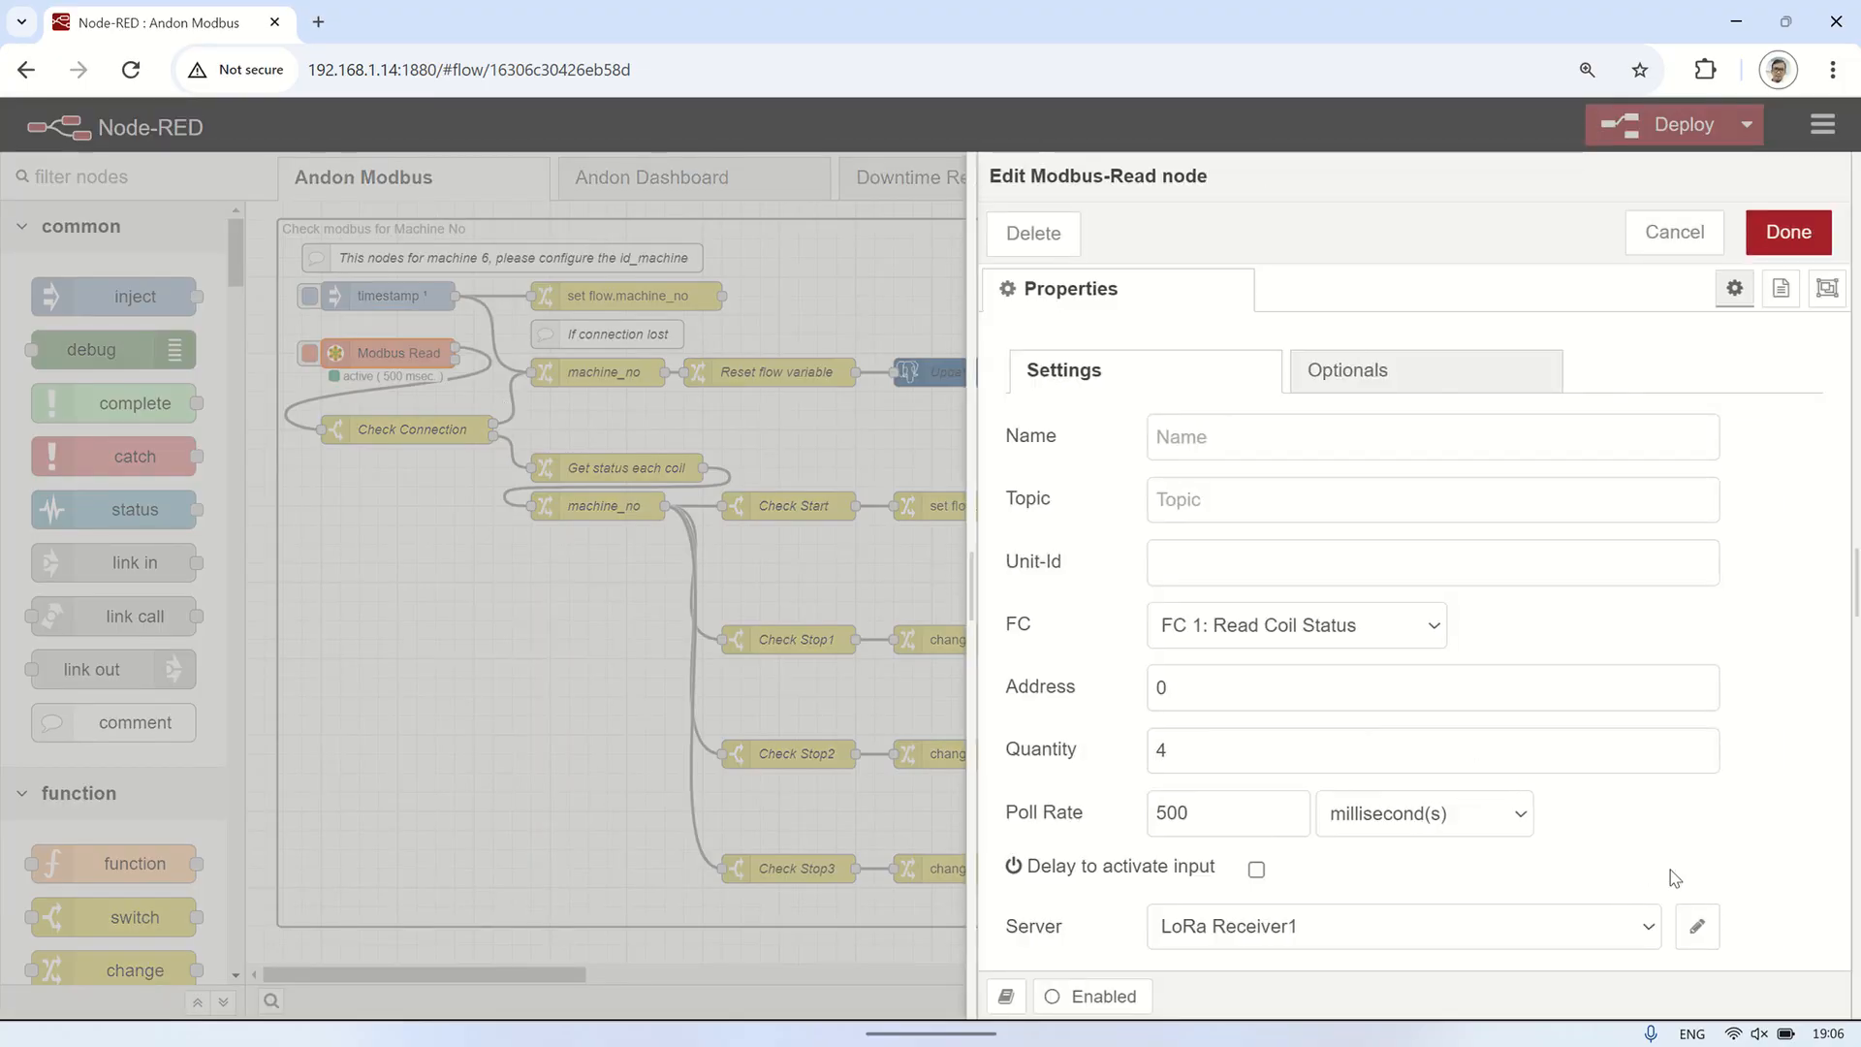
pyautogui.click(1696, 926)
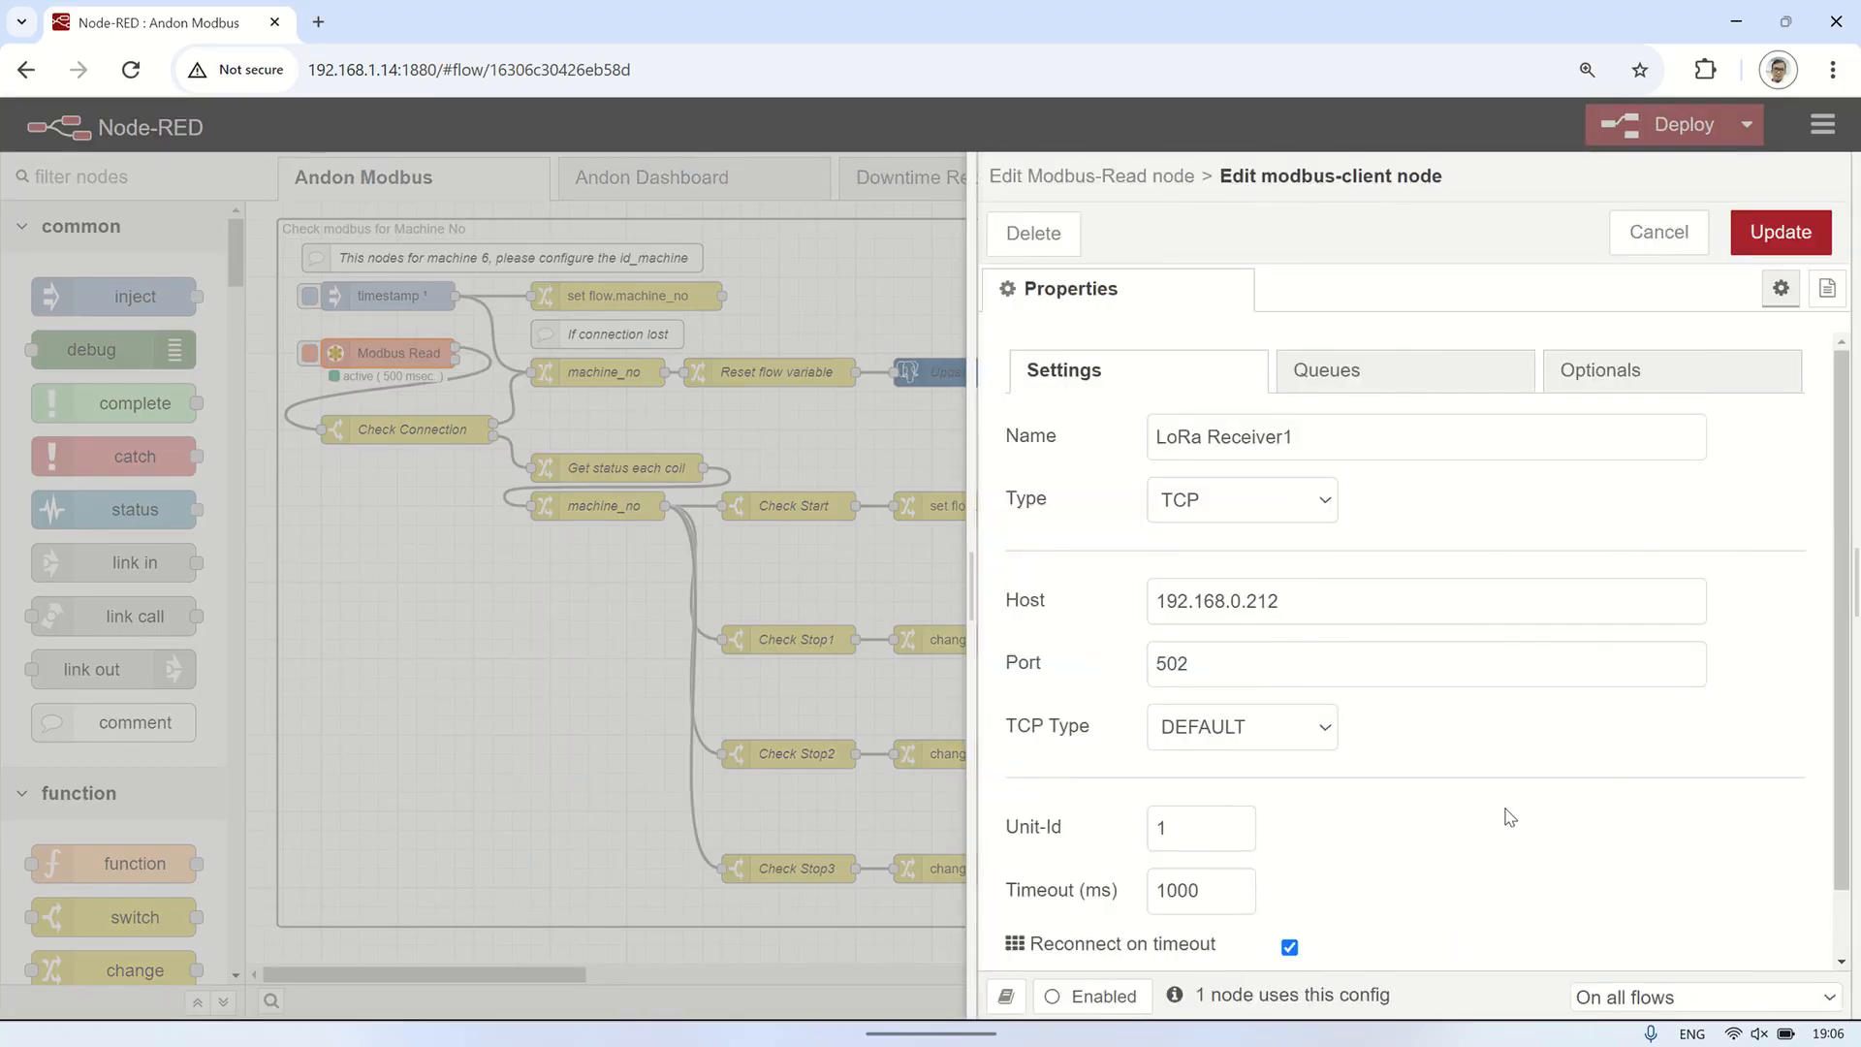
pyautogui.moveTo(1659, 232)
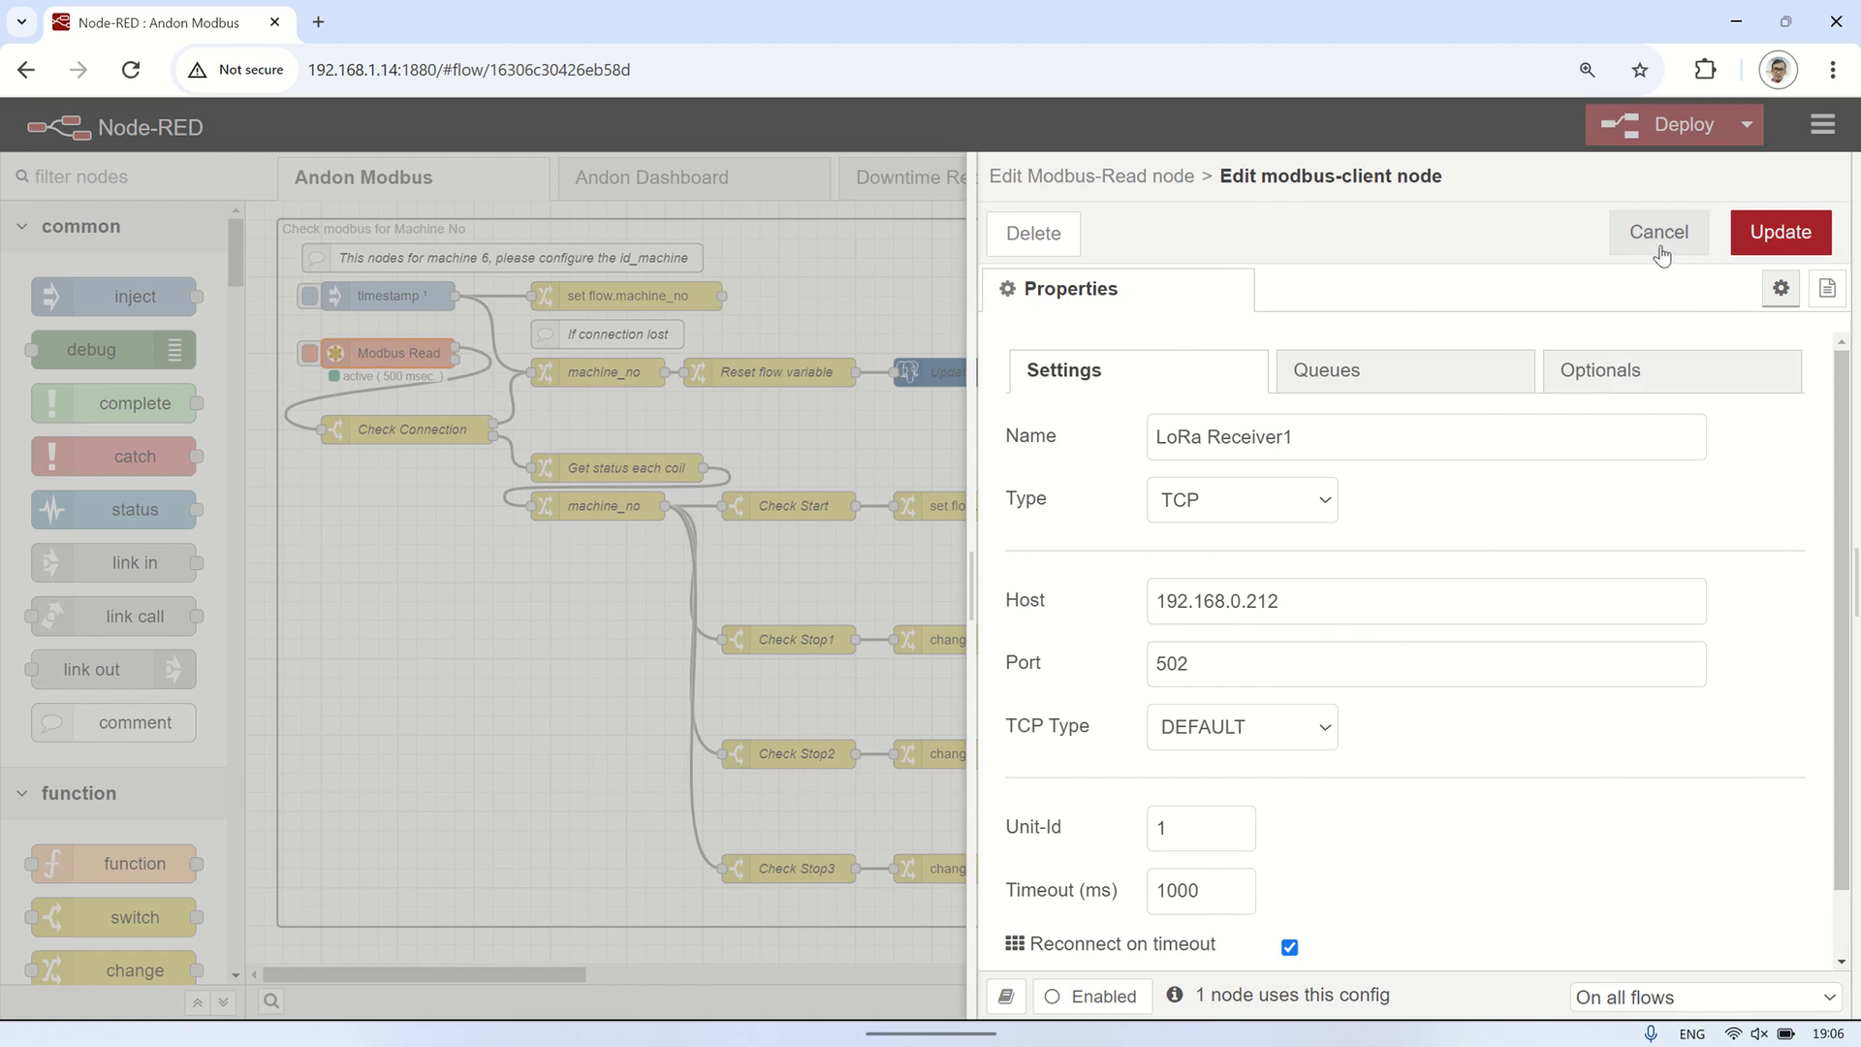
pyautogui.click(1657, 231)
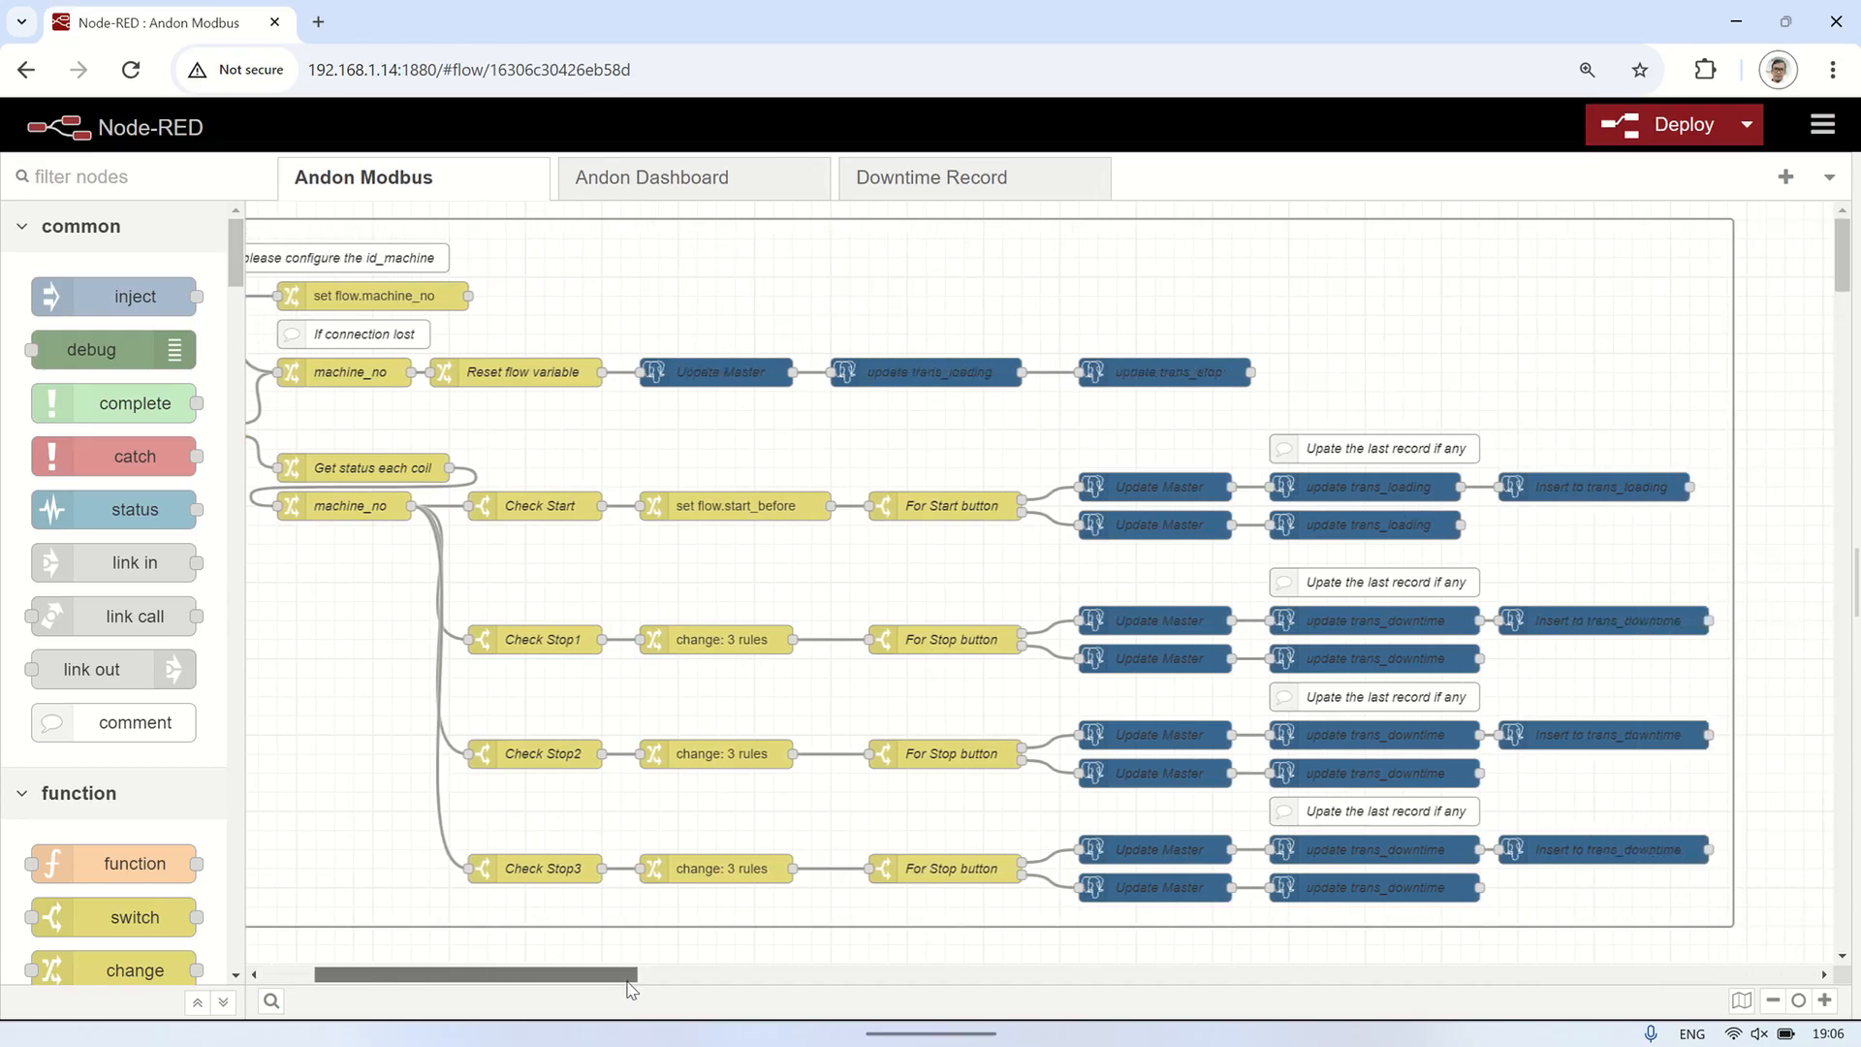
# - Browse the Andon Dashboard flow, then switch to the Downtime Record flow
pyautogui.hscroll(-3)
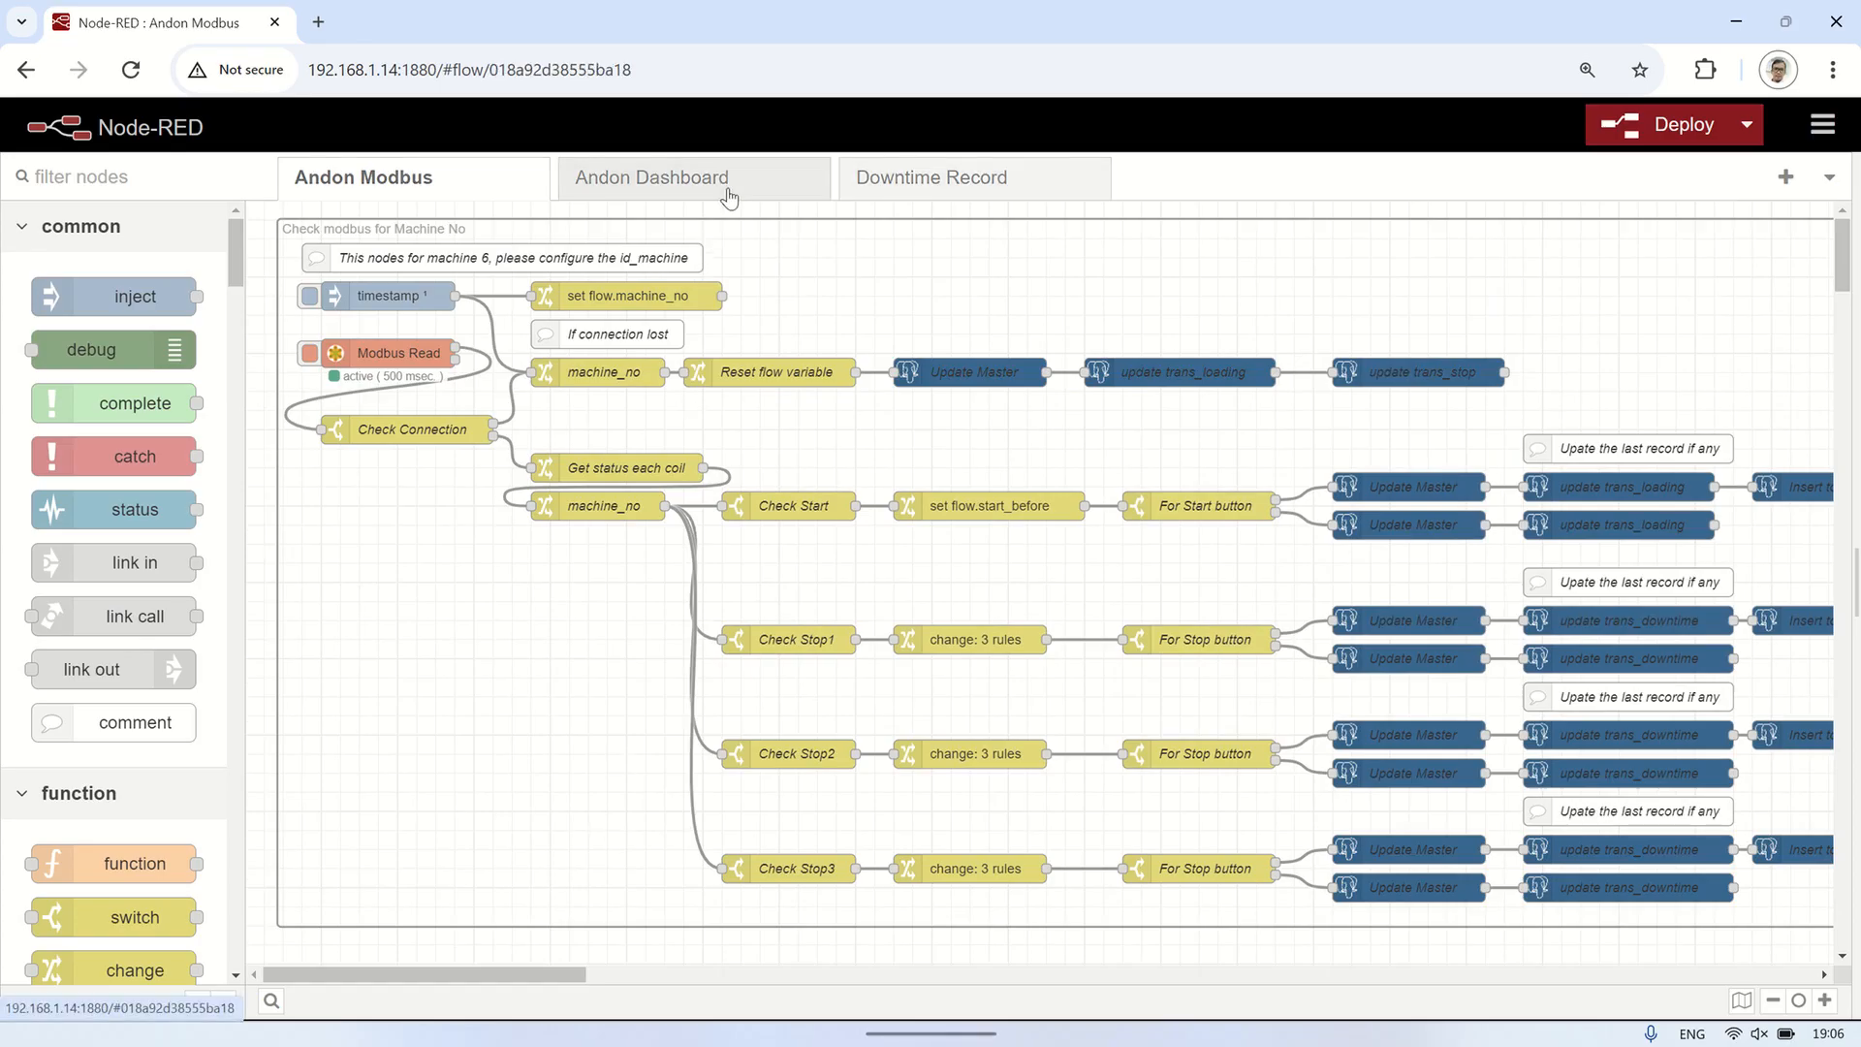
pyautogui.click(692, 176)
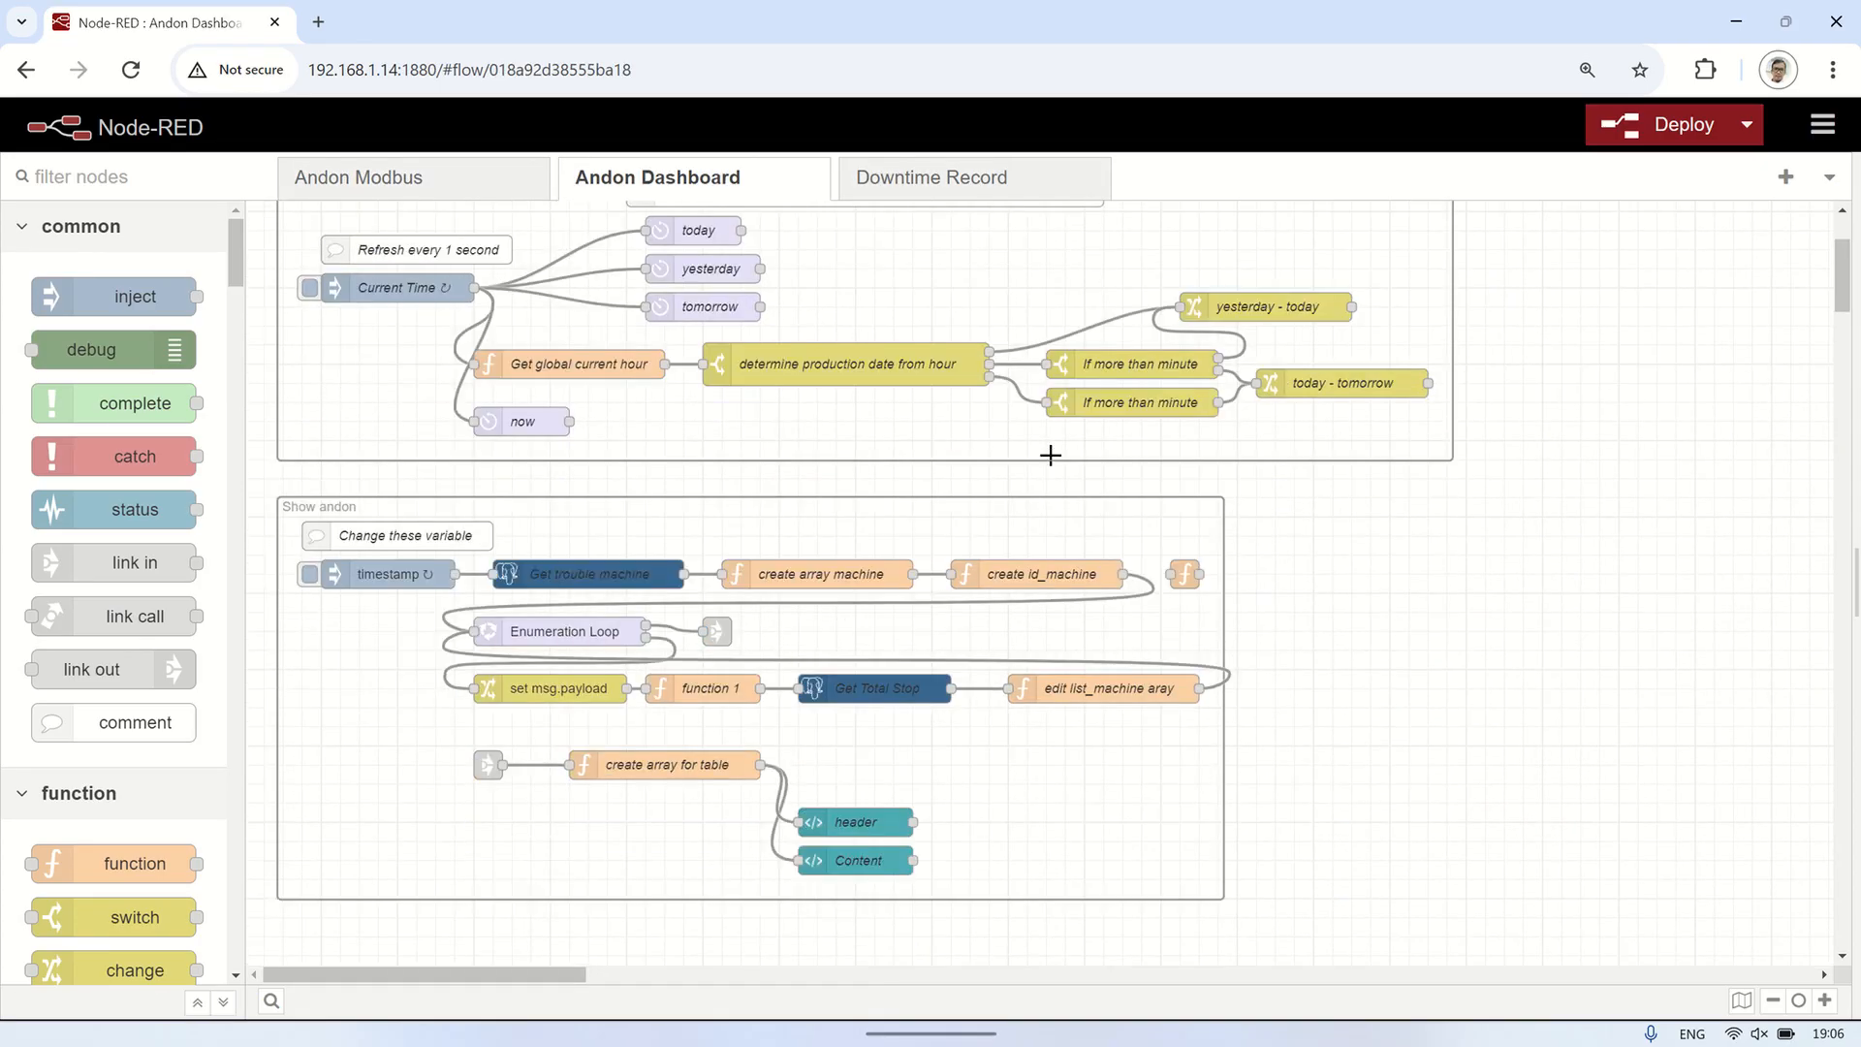
pyautogui.scroll(3)
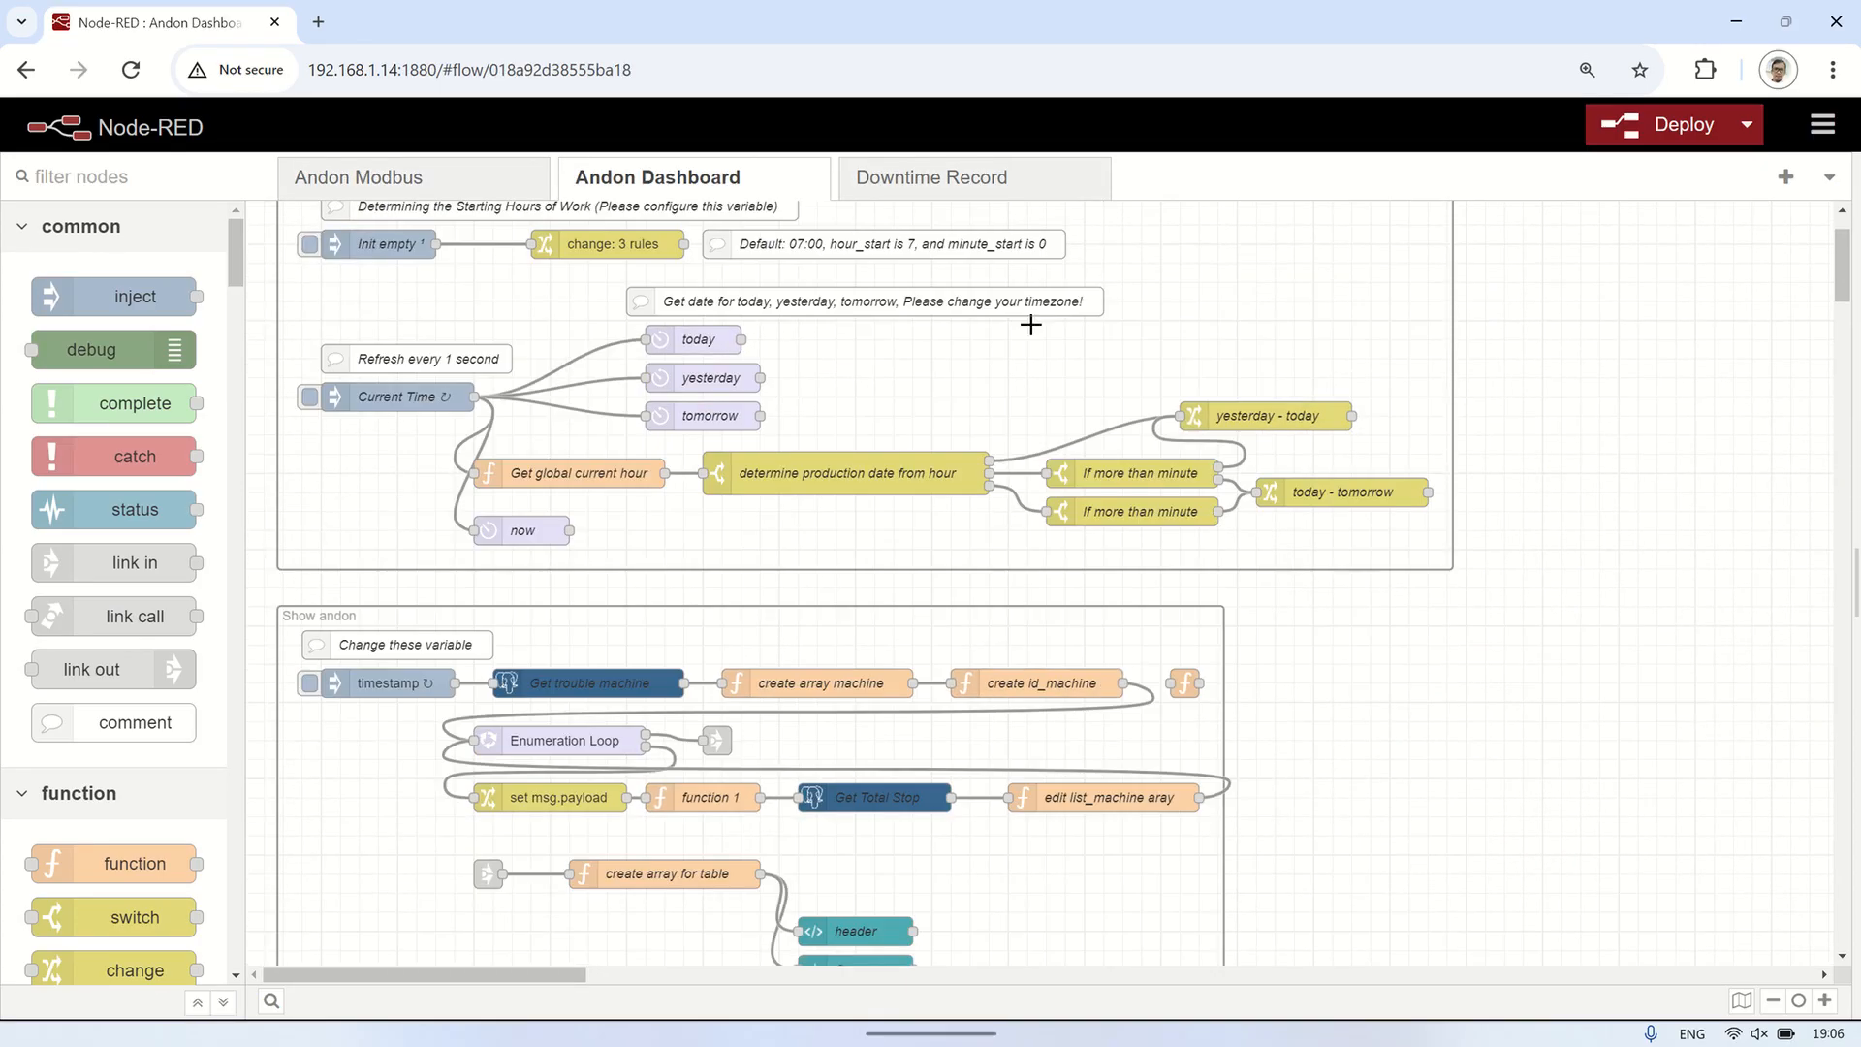
pyautogui.click(934, 177)
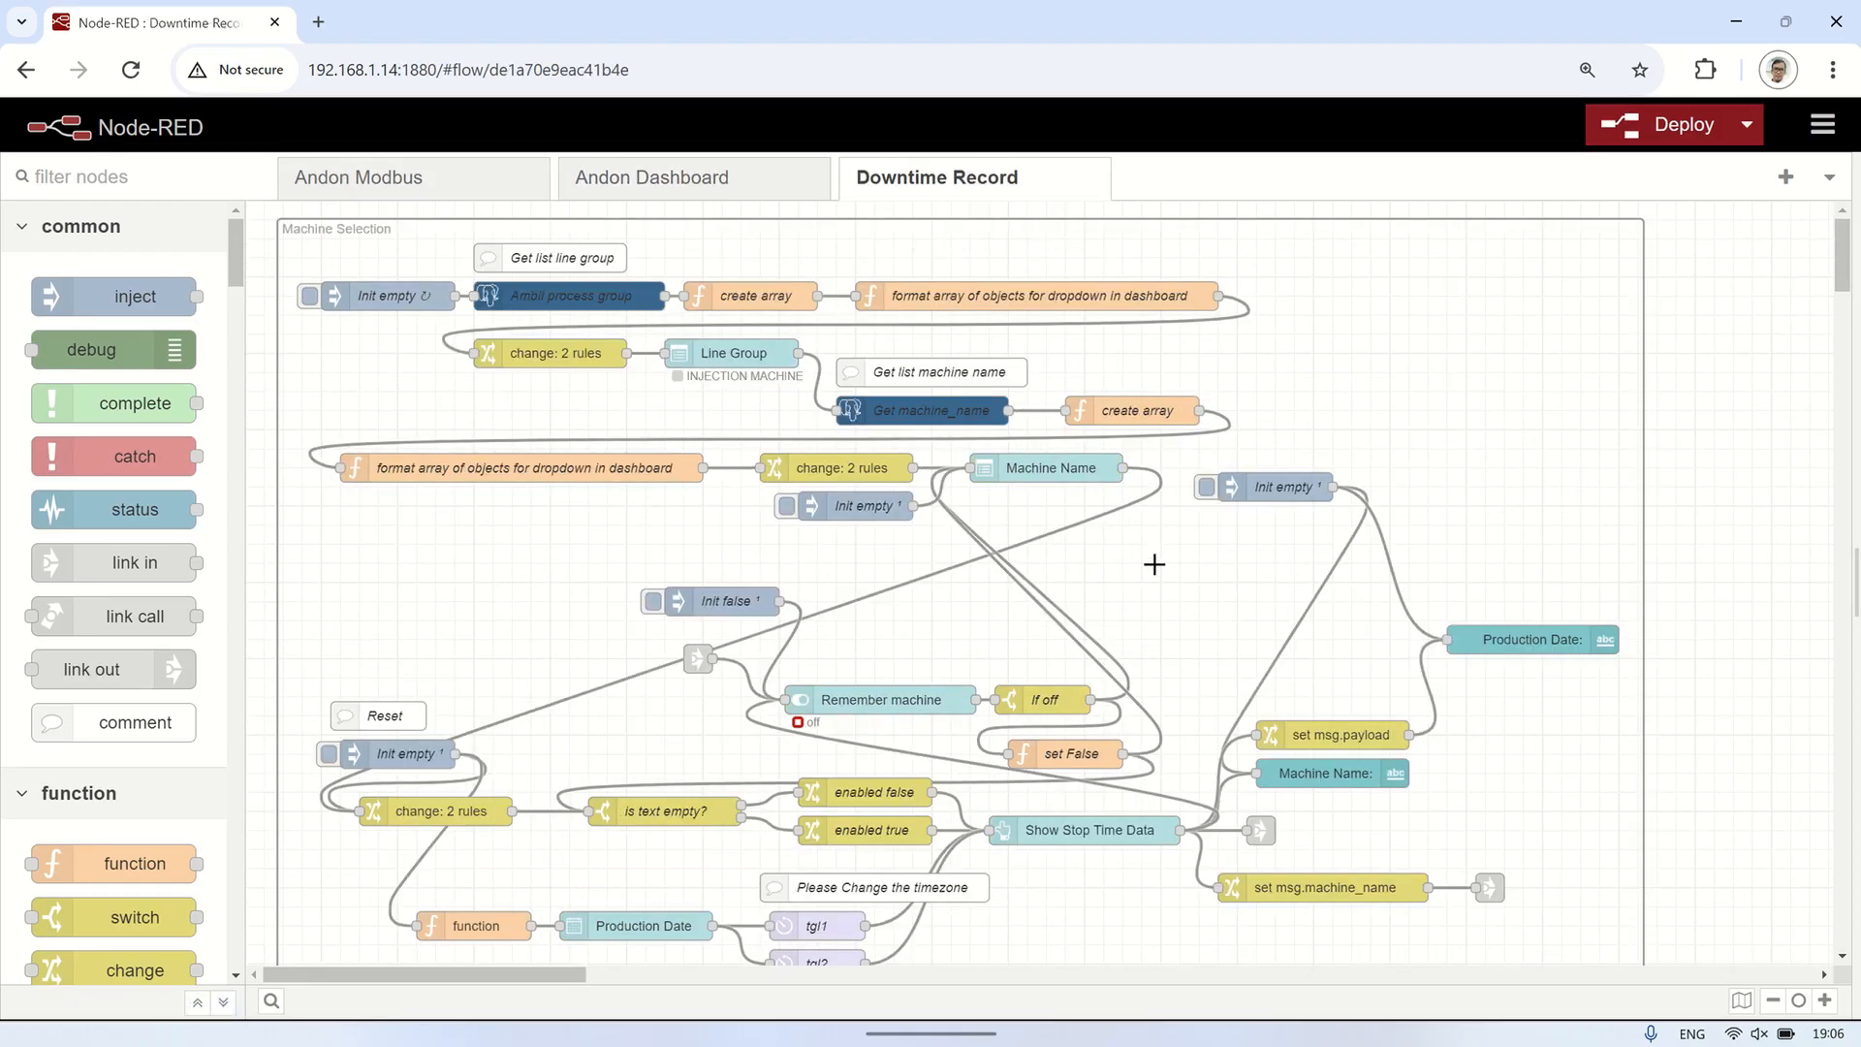
pyautogui.scroll(-3)
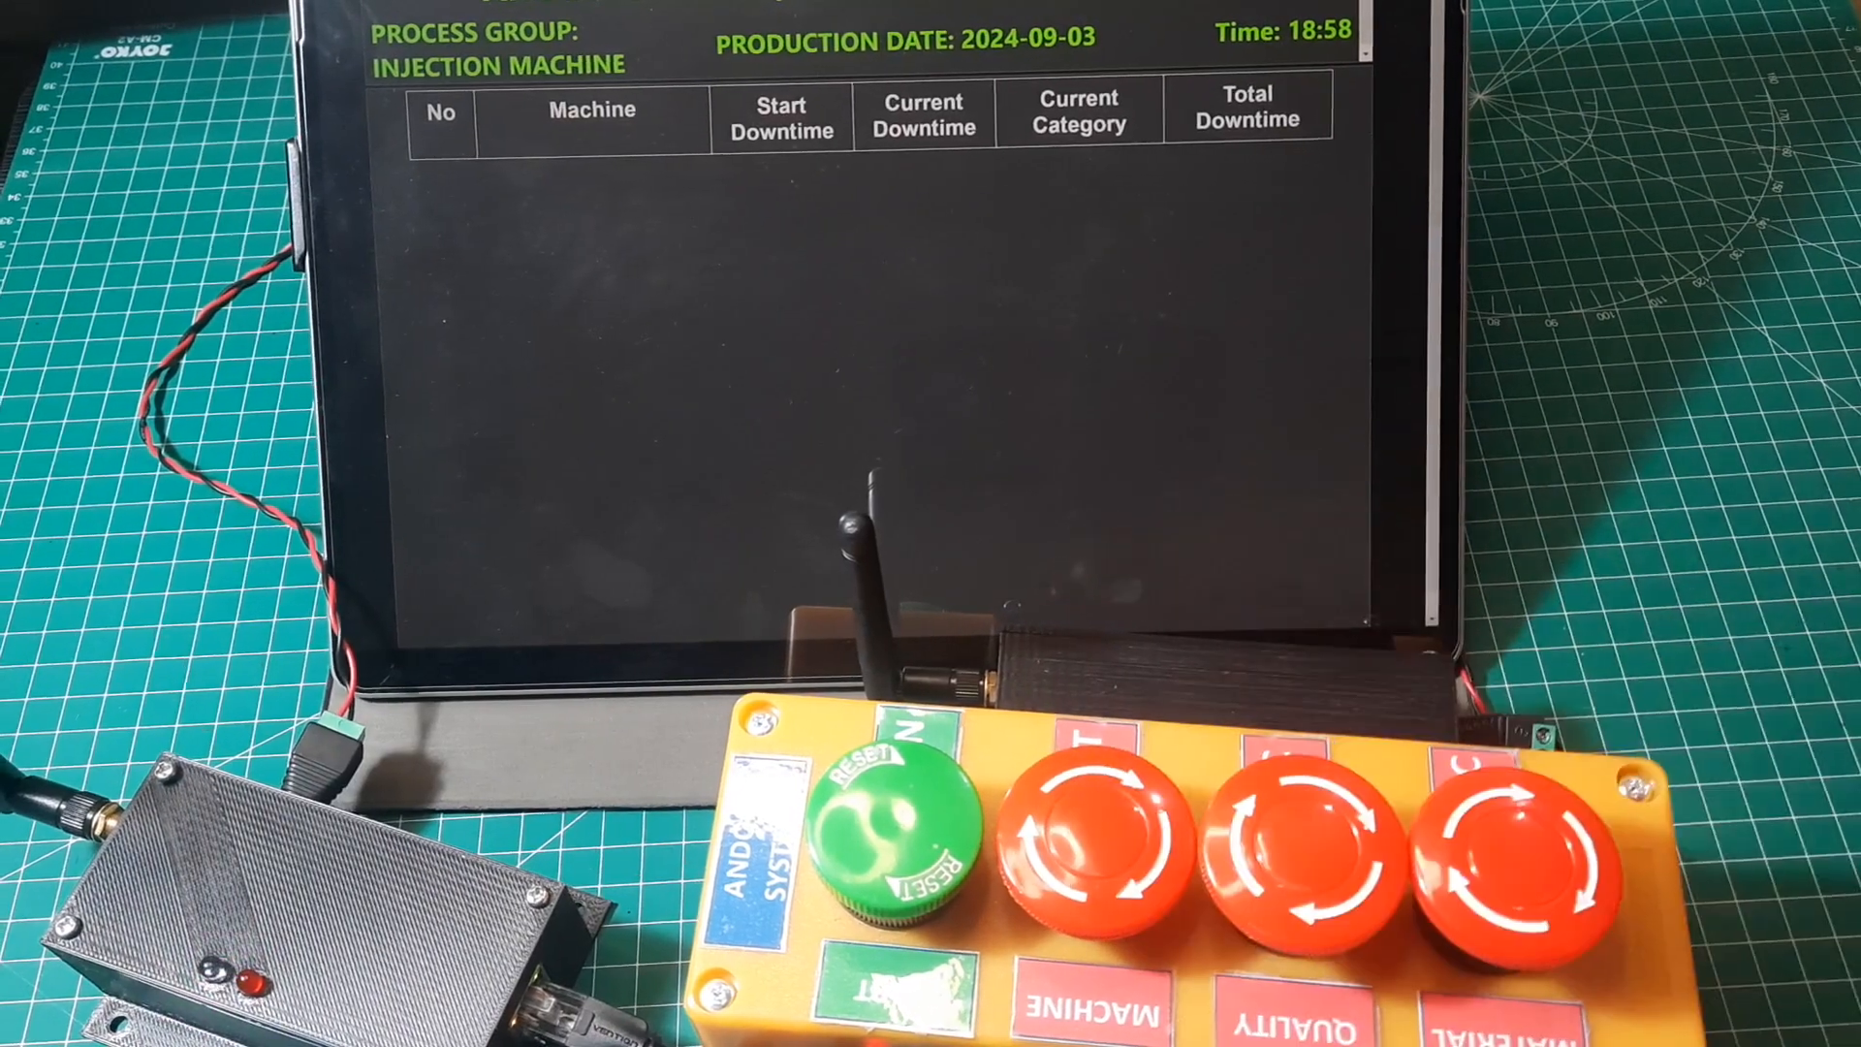
pyautogui.click(1186, 854)
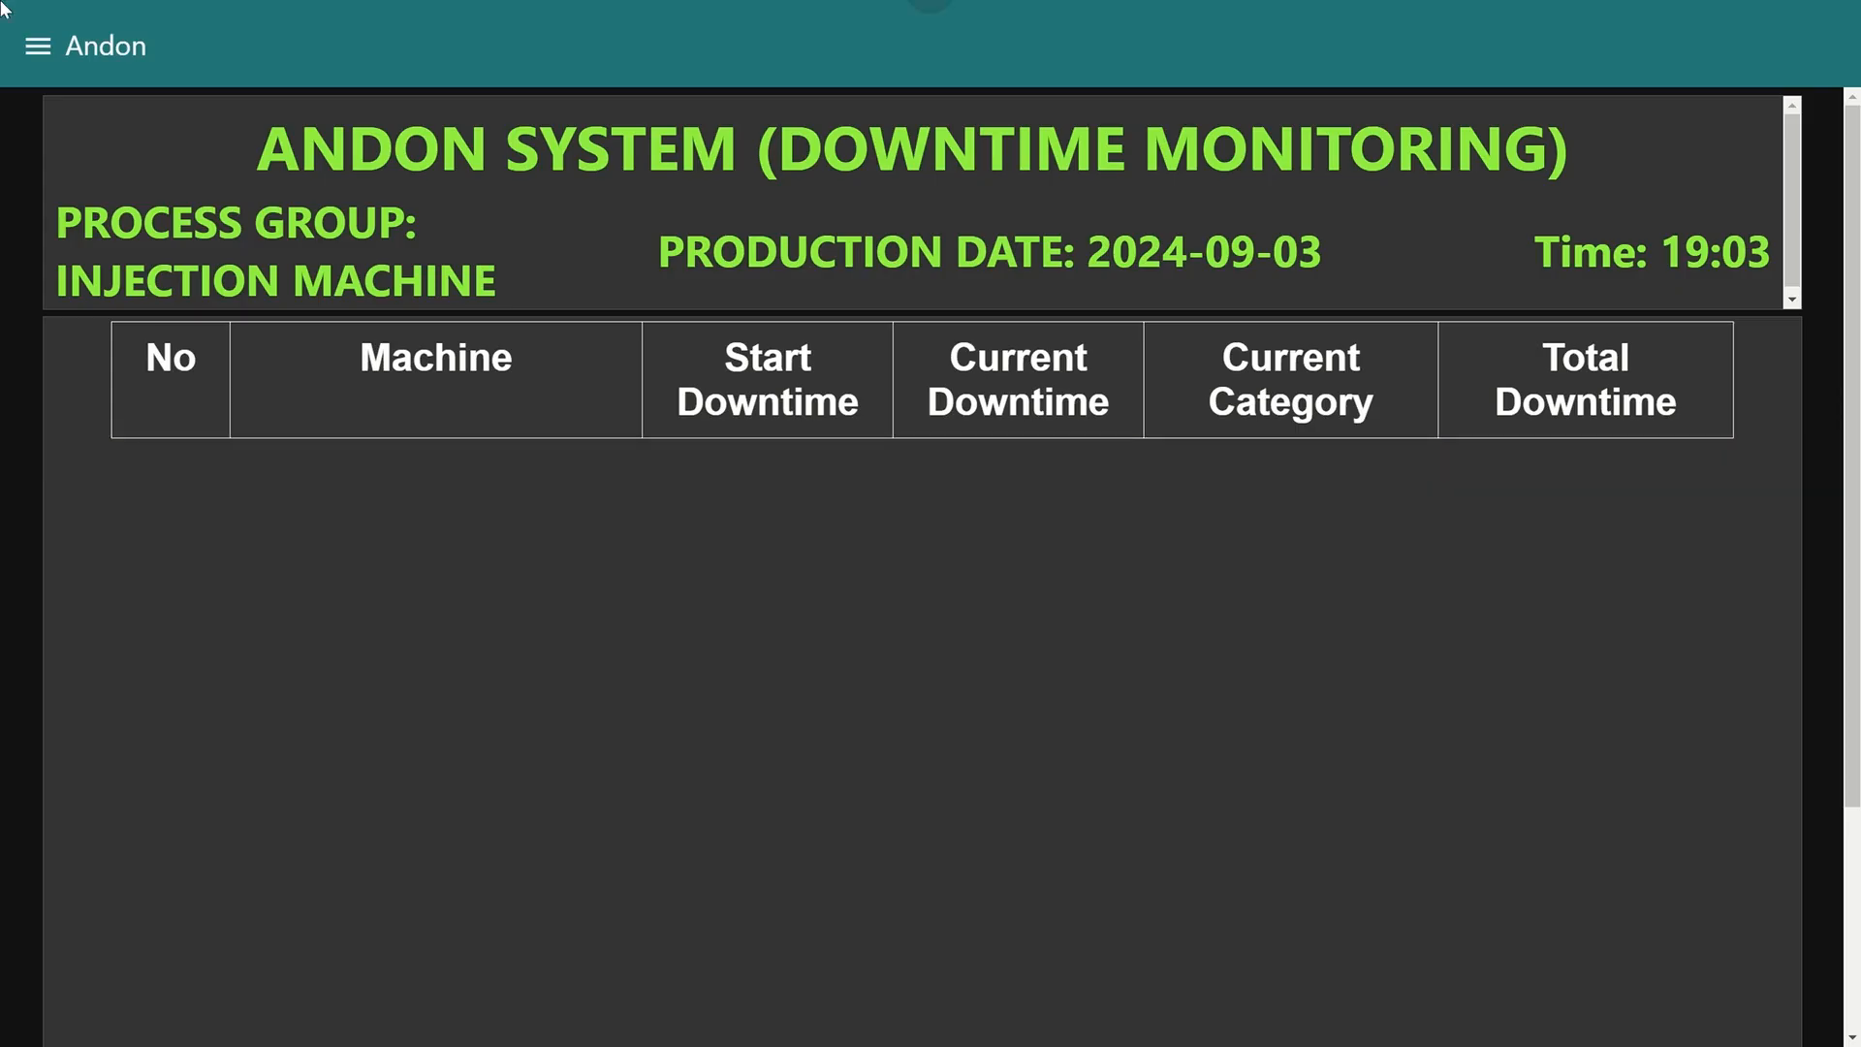
# - Load the Downtime Record page for line group INJECTION MACHINE, machine INJECTION MACHINE 01
pyautogui.click(37, 45)
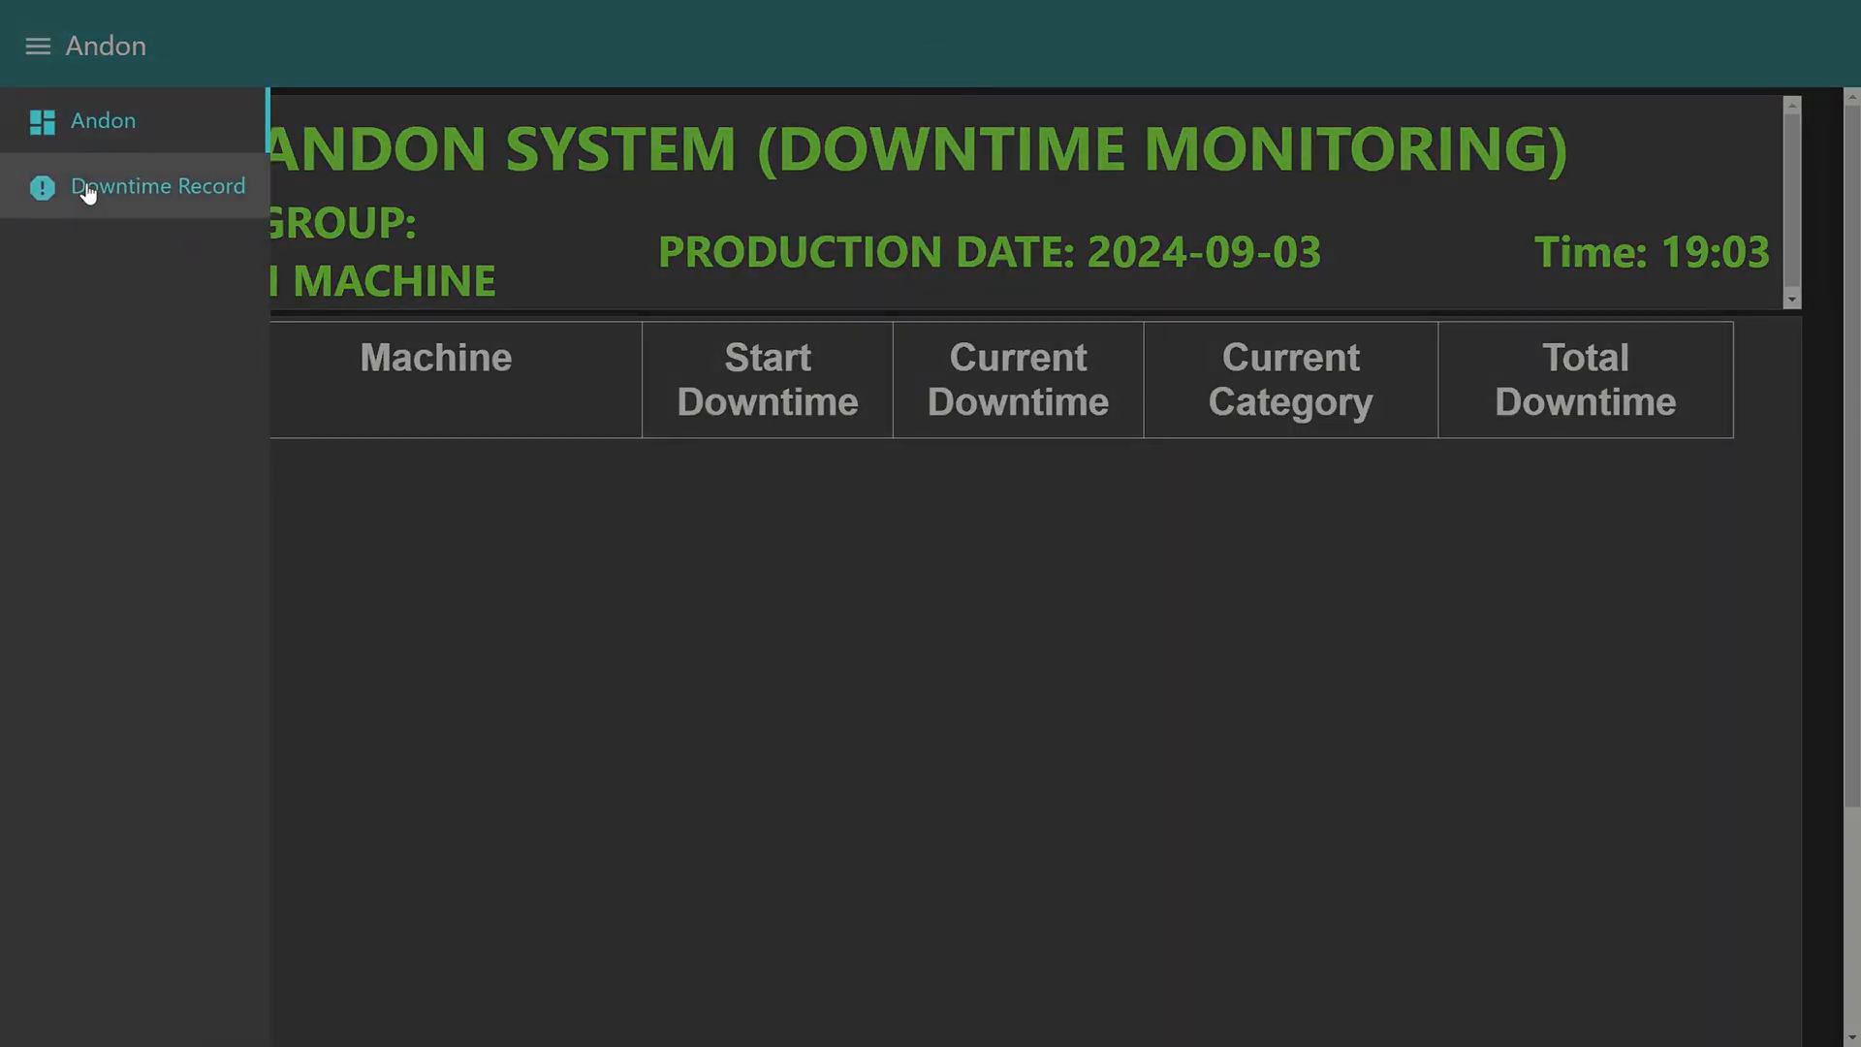
pyautogui.click(157, 186)
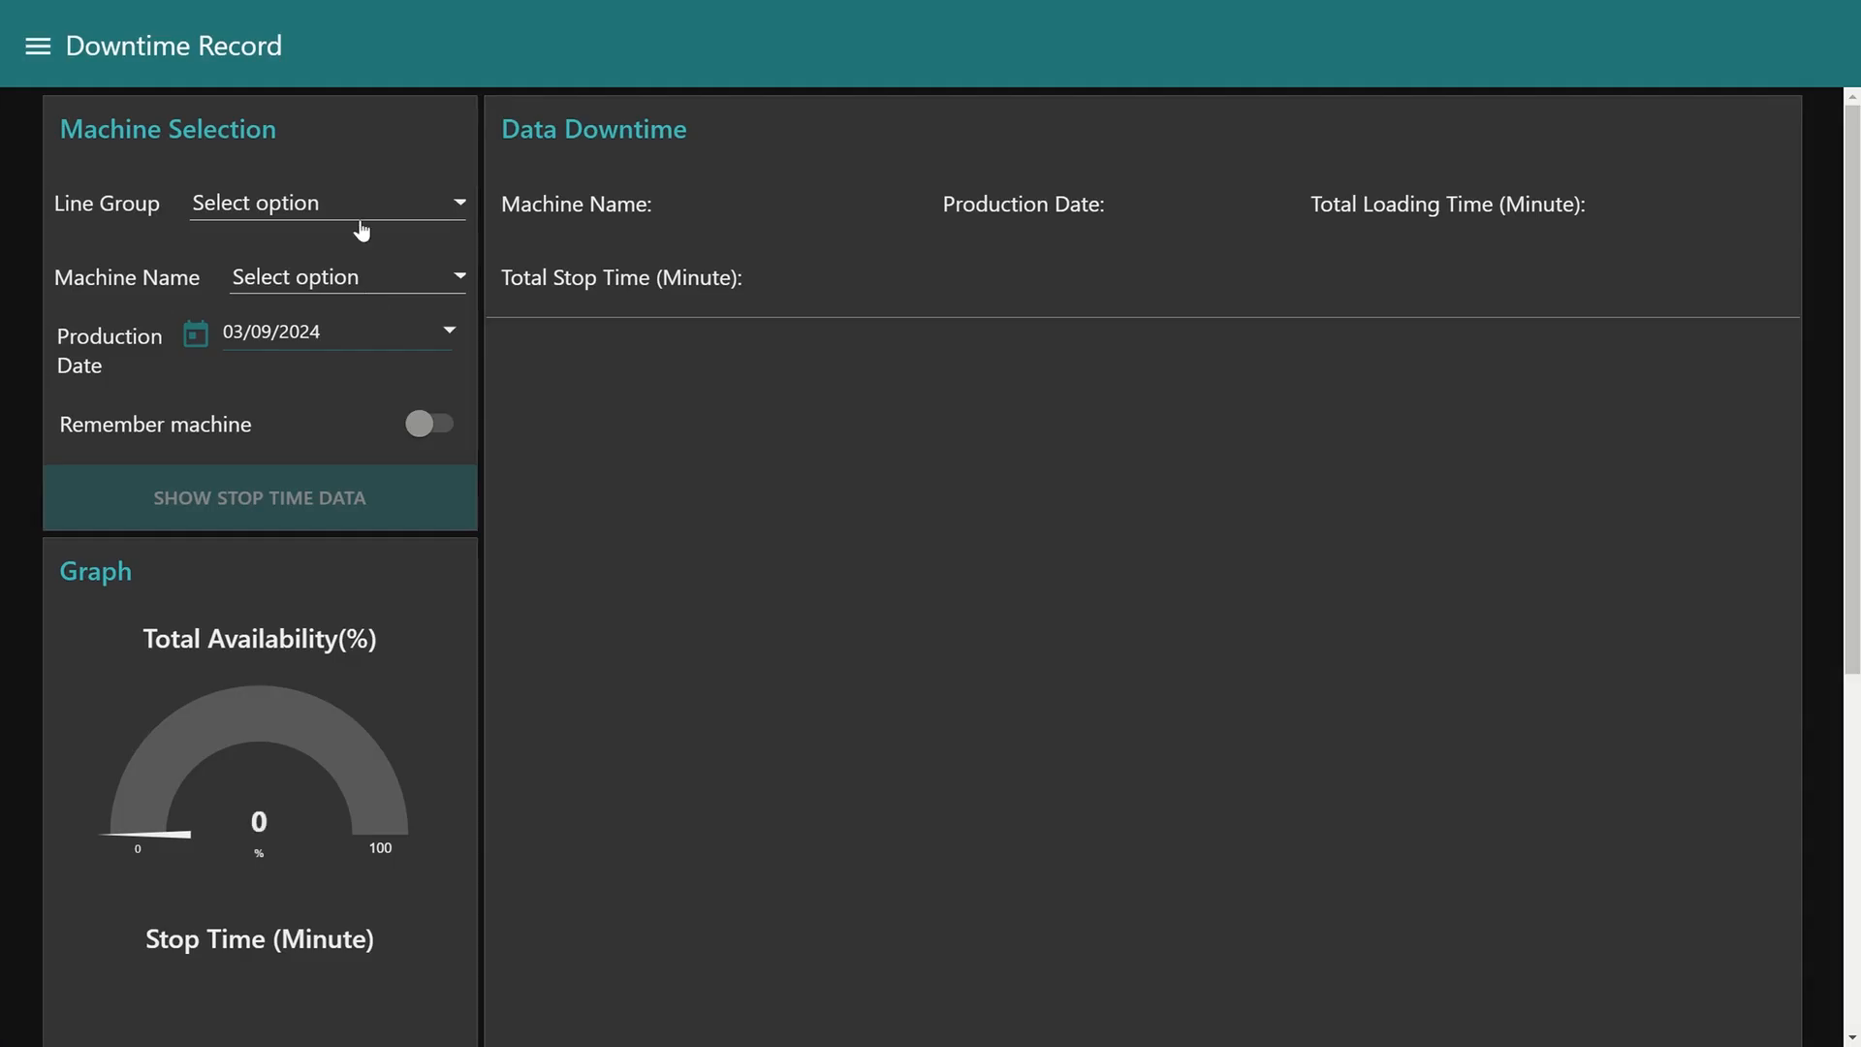
pyautogui.click(321, 201)
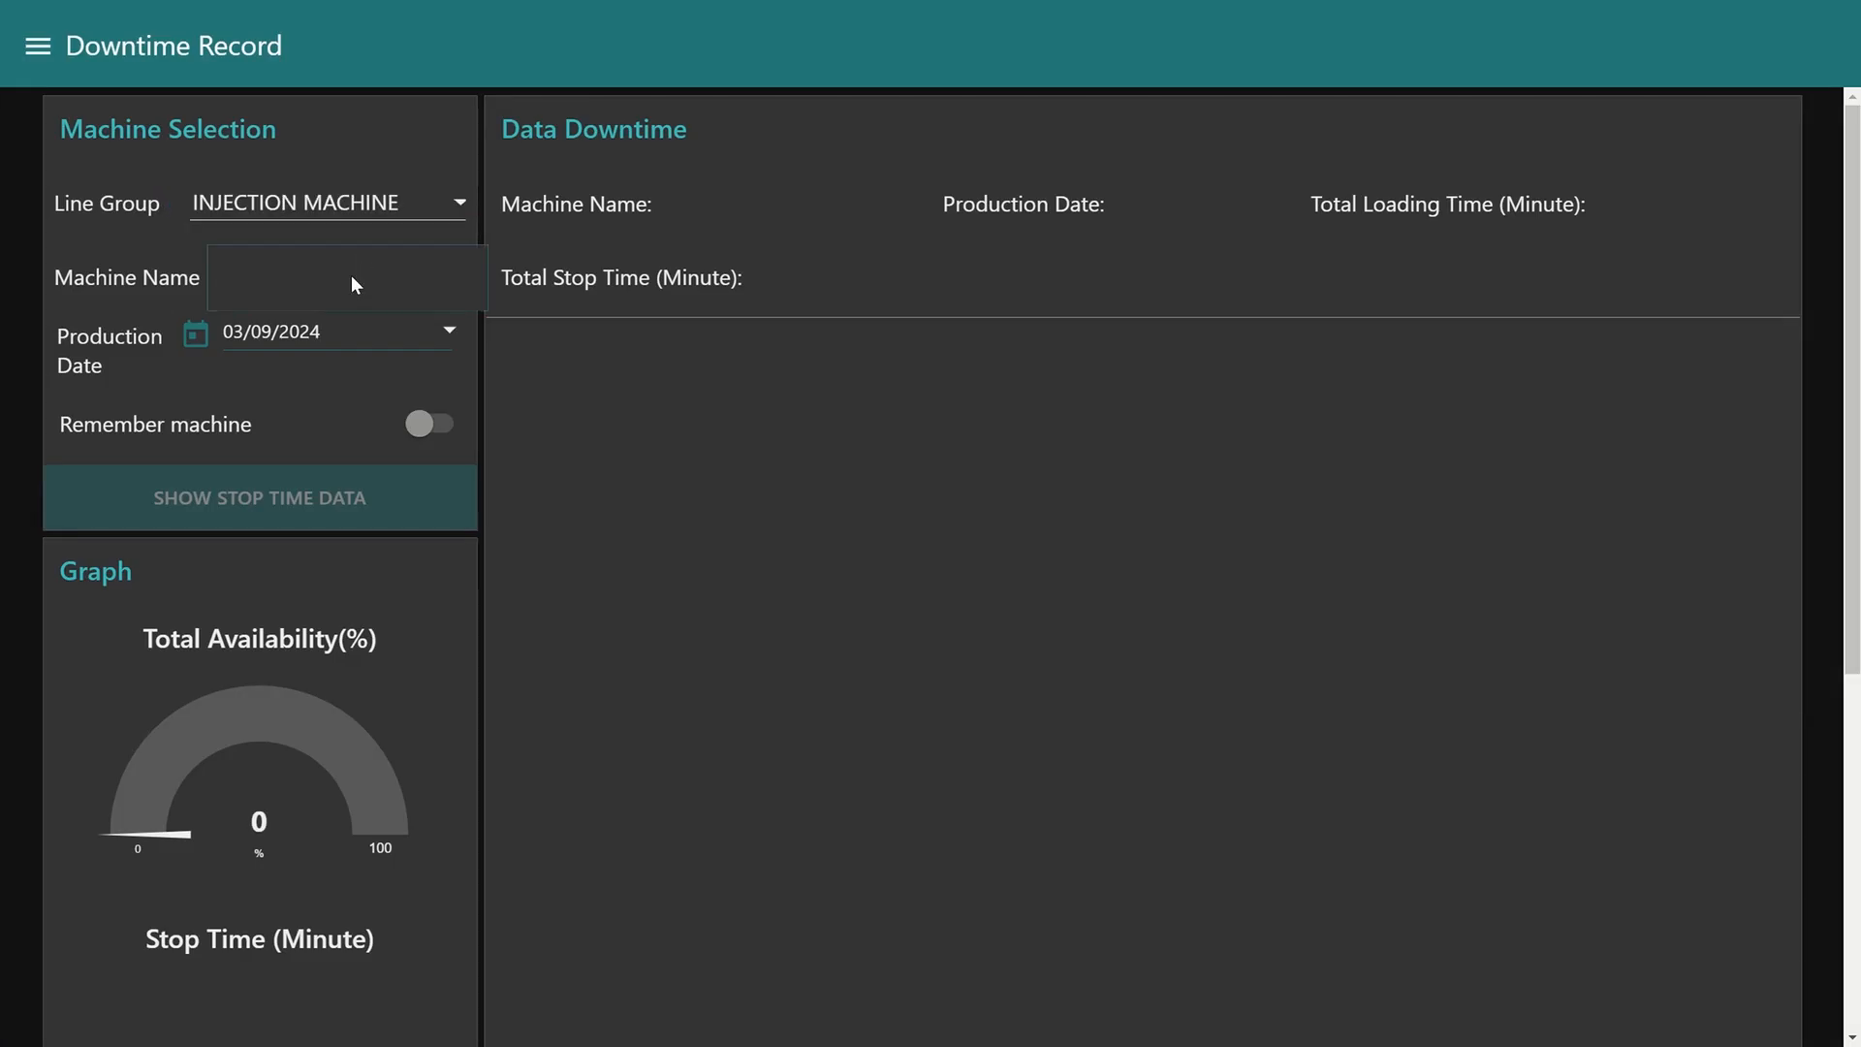
pyautogui.click(344, 276)
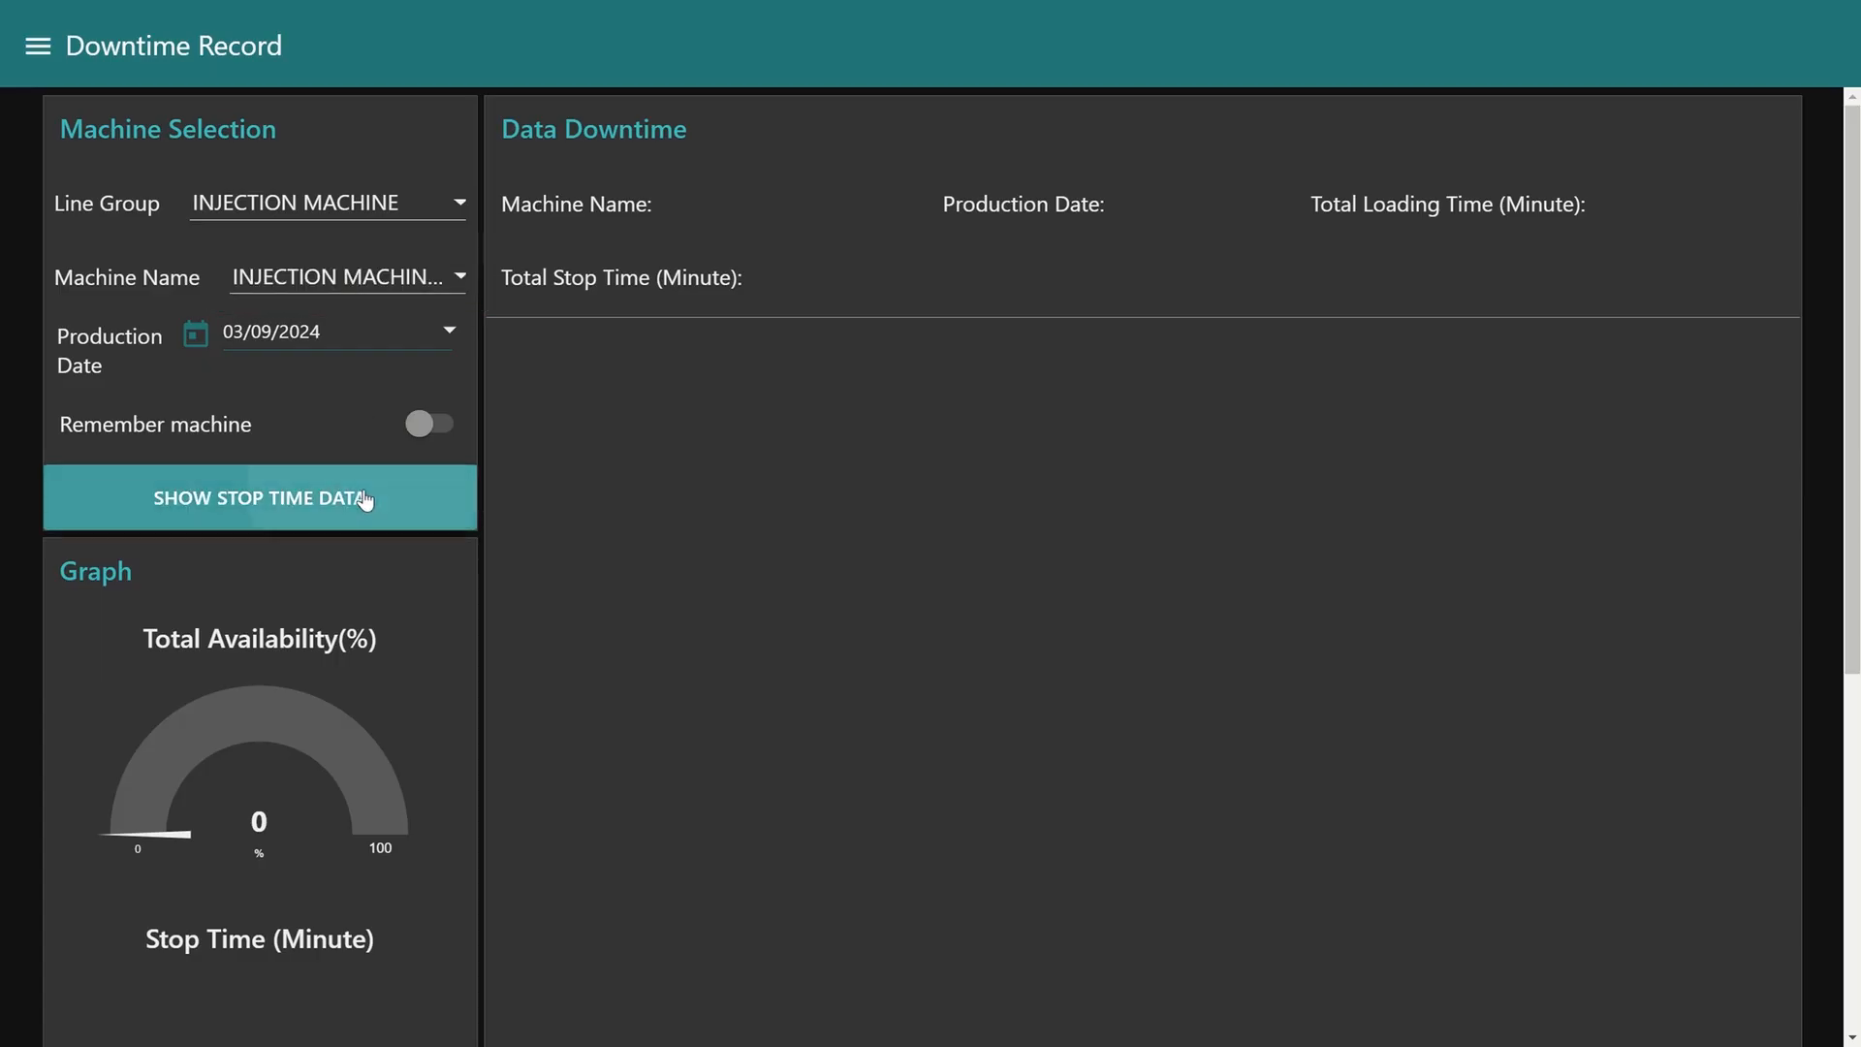
pyautogui.click(258, 497)
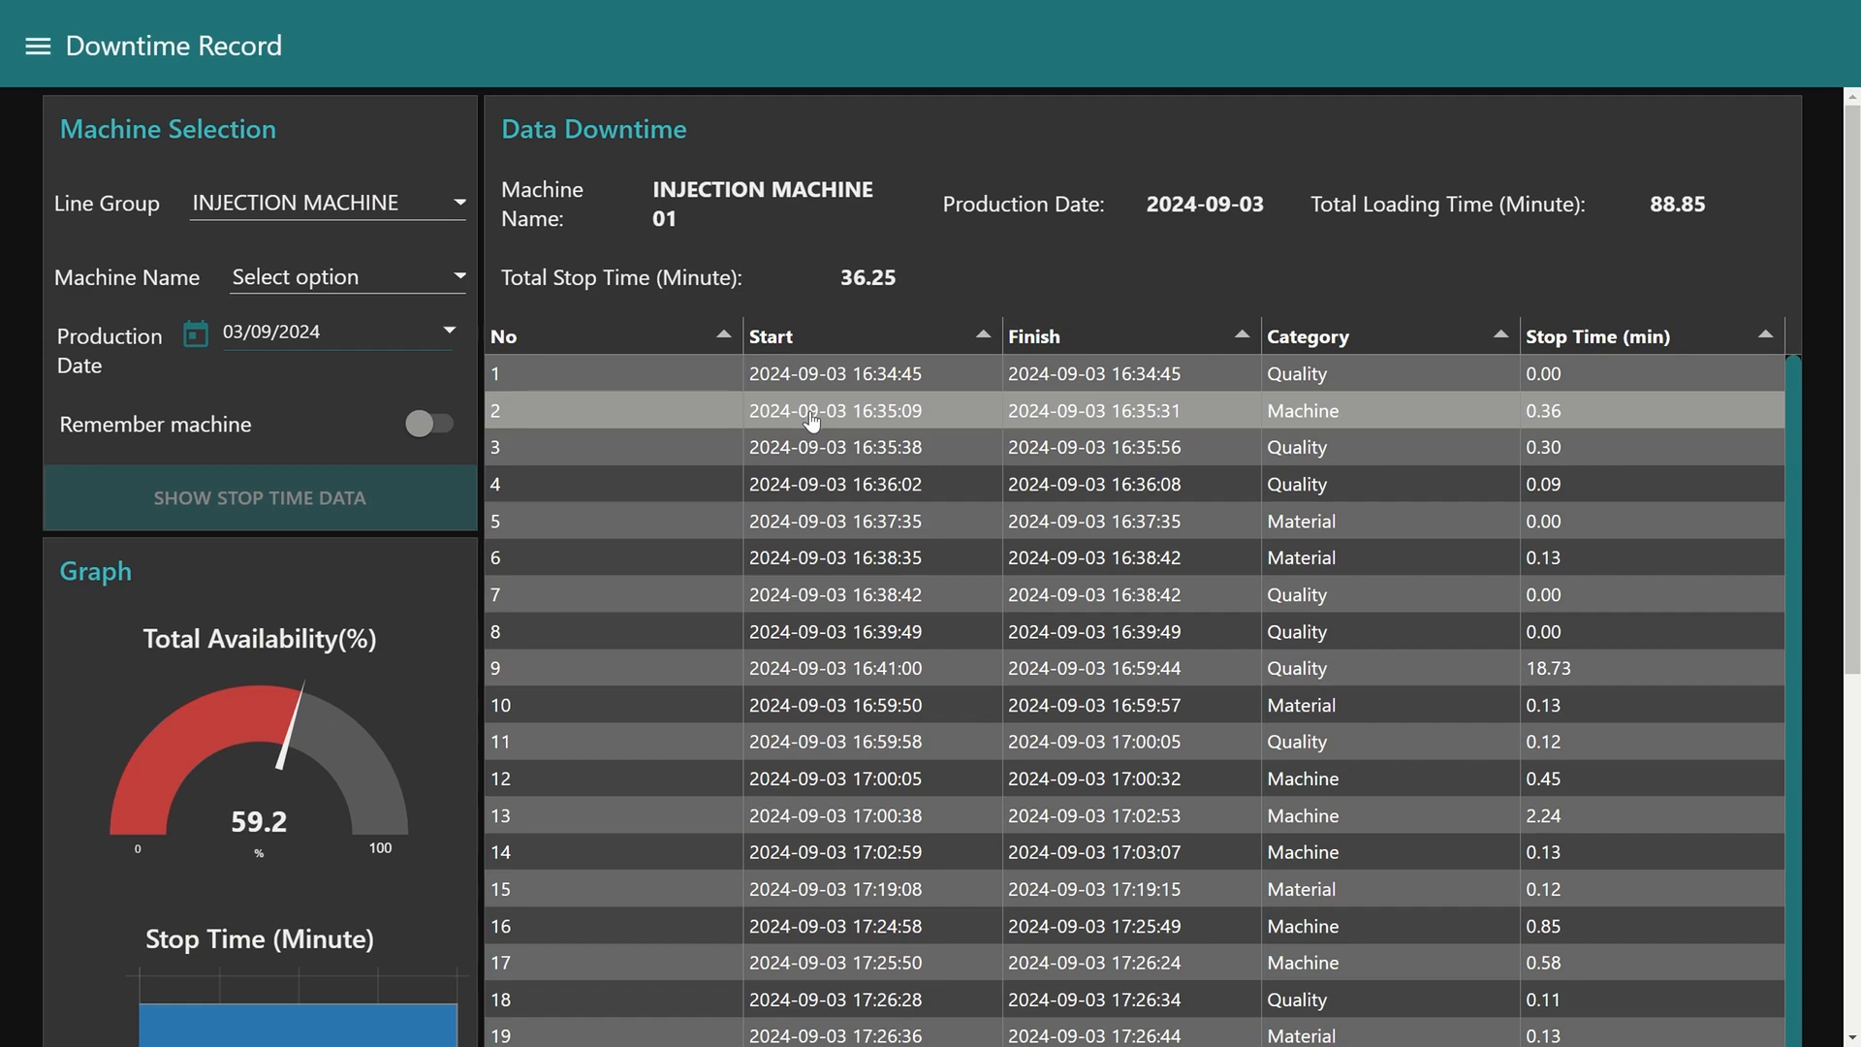
# - Scroll through the downtime table, the 59.2% availability gauge and the category chart
pyautogui.scroll(-3)
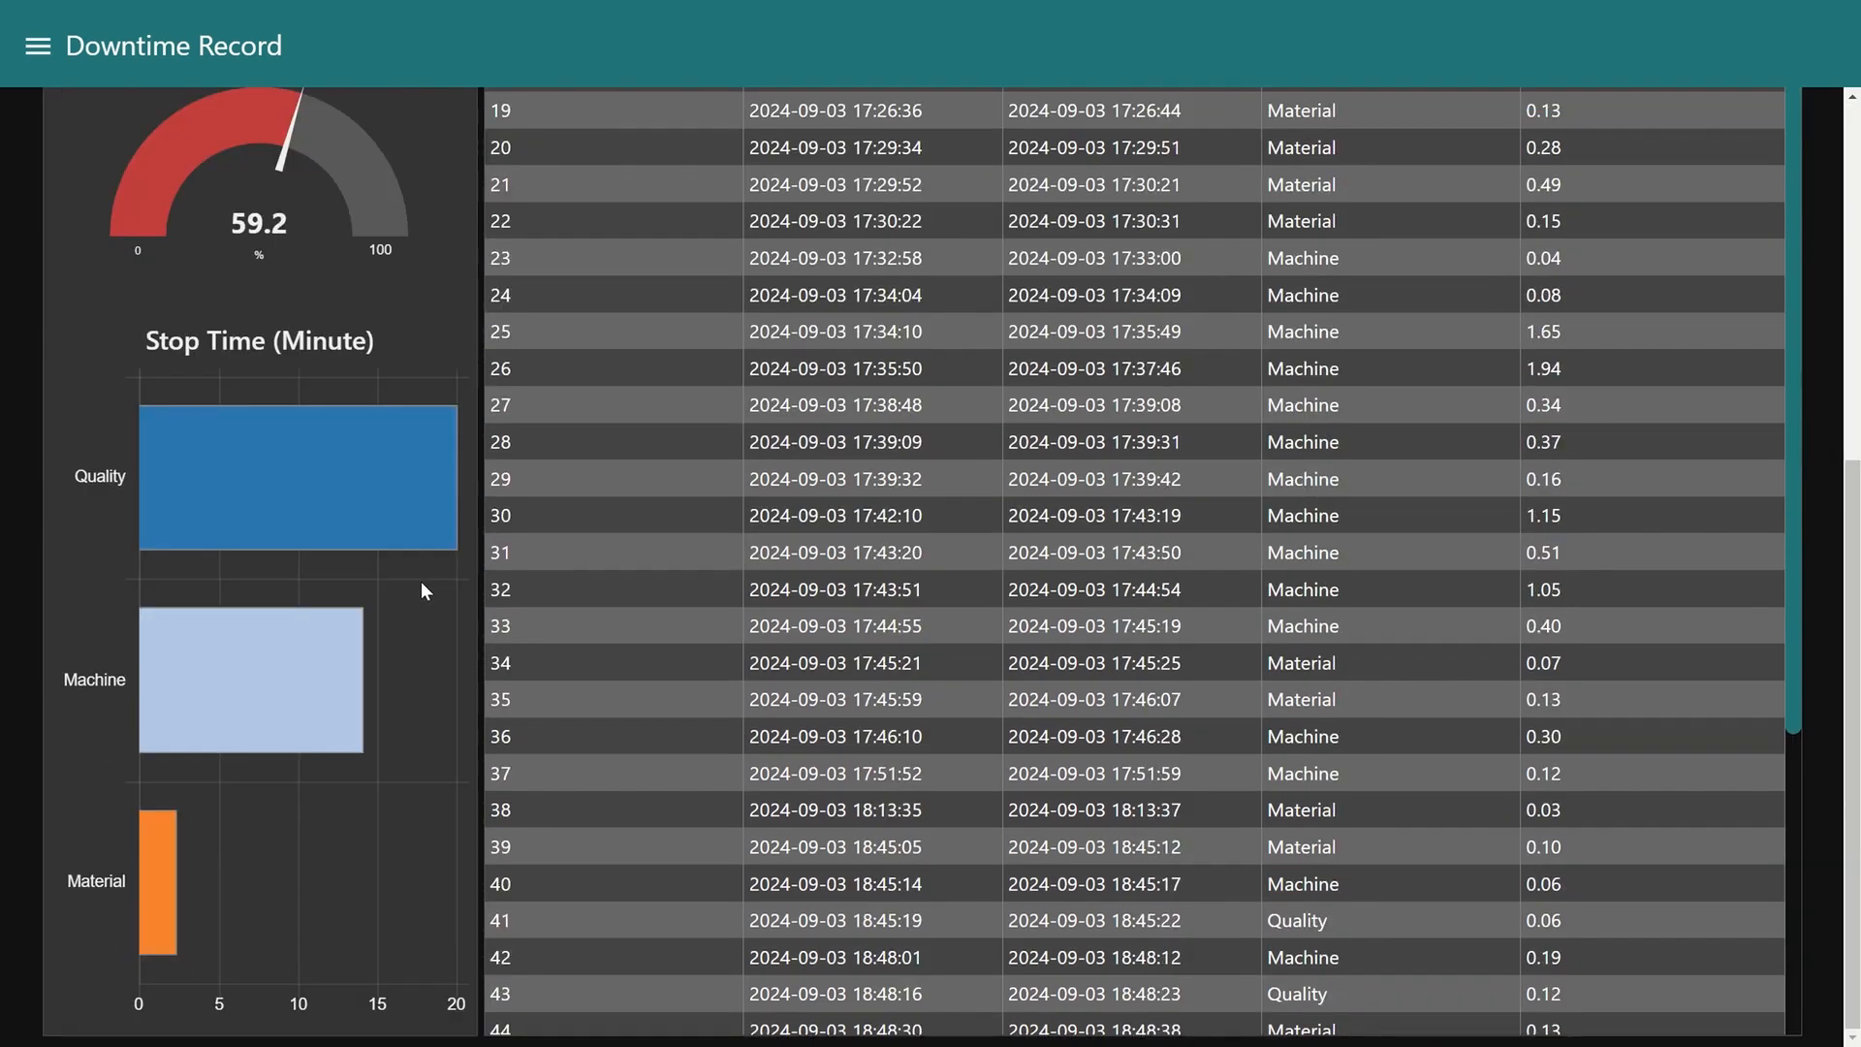
pyautogui.scroll(-3)
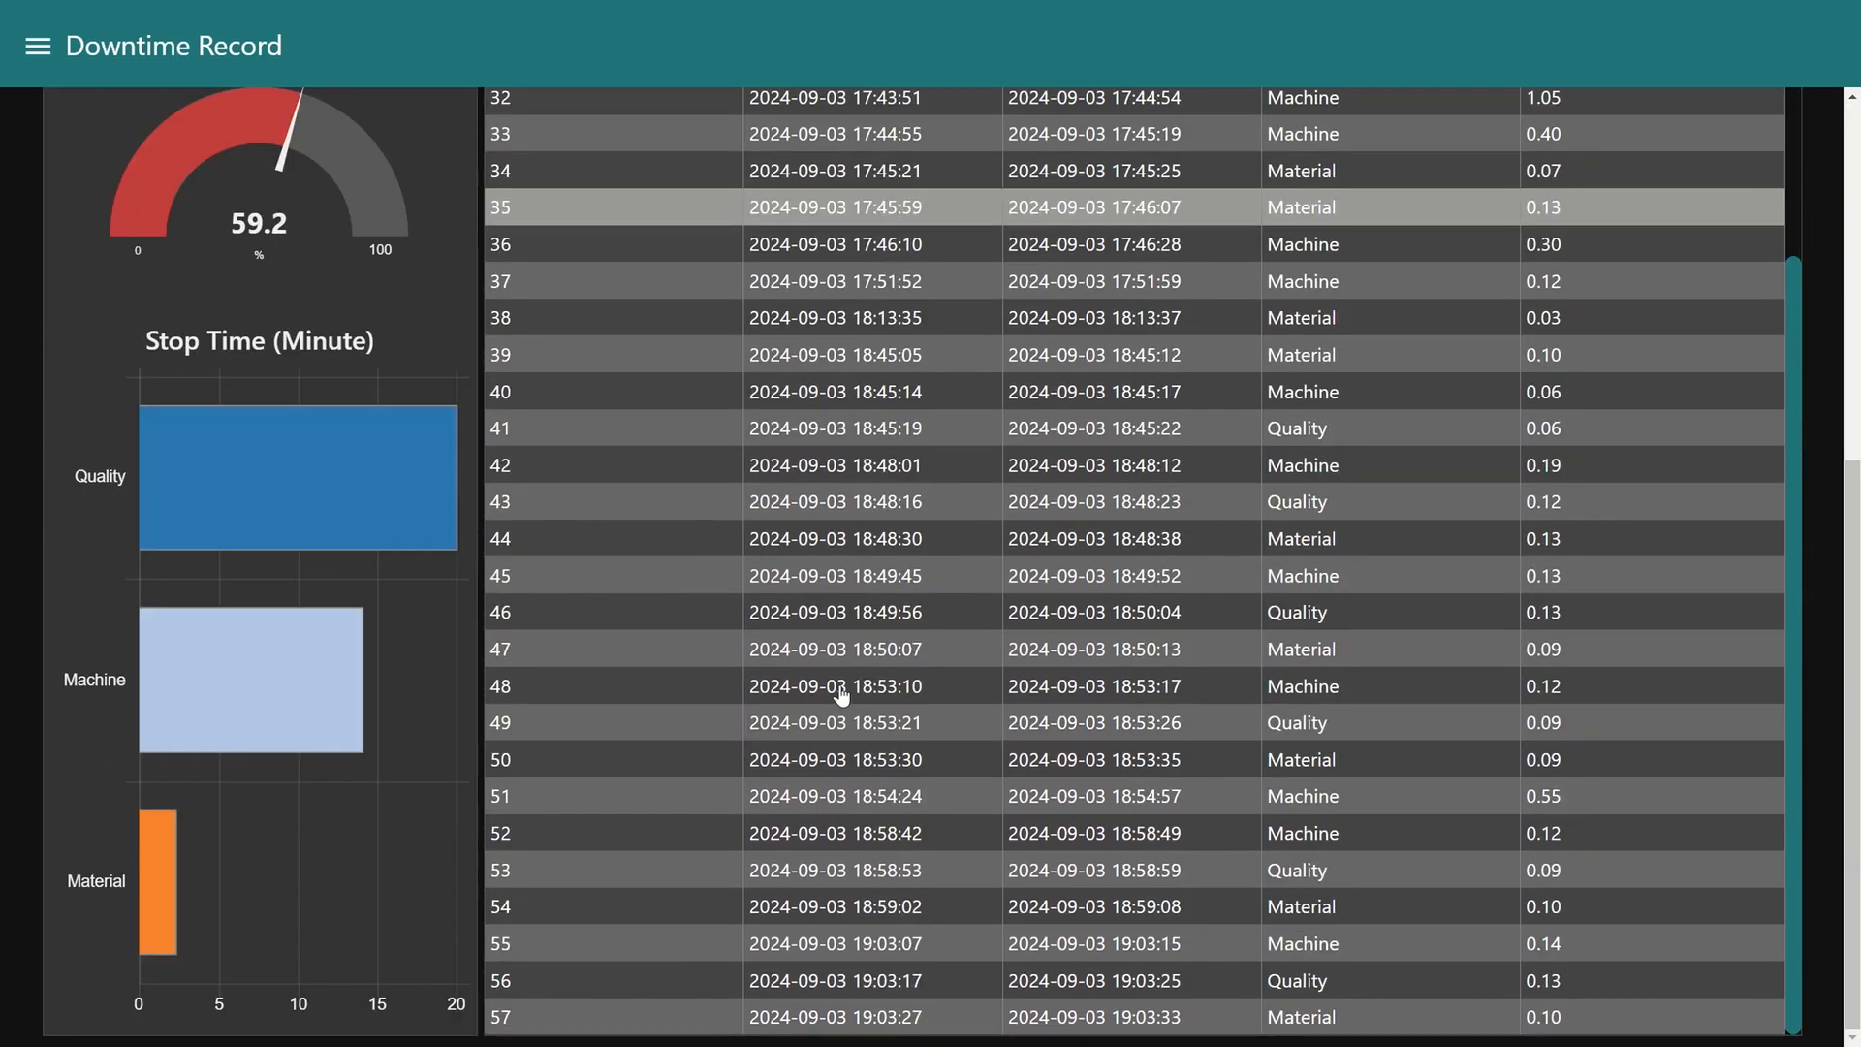
pyautogui.scroll(3)
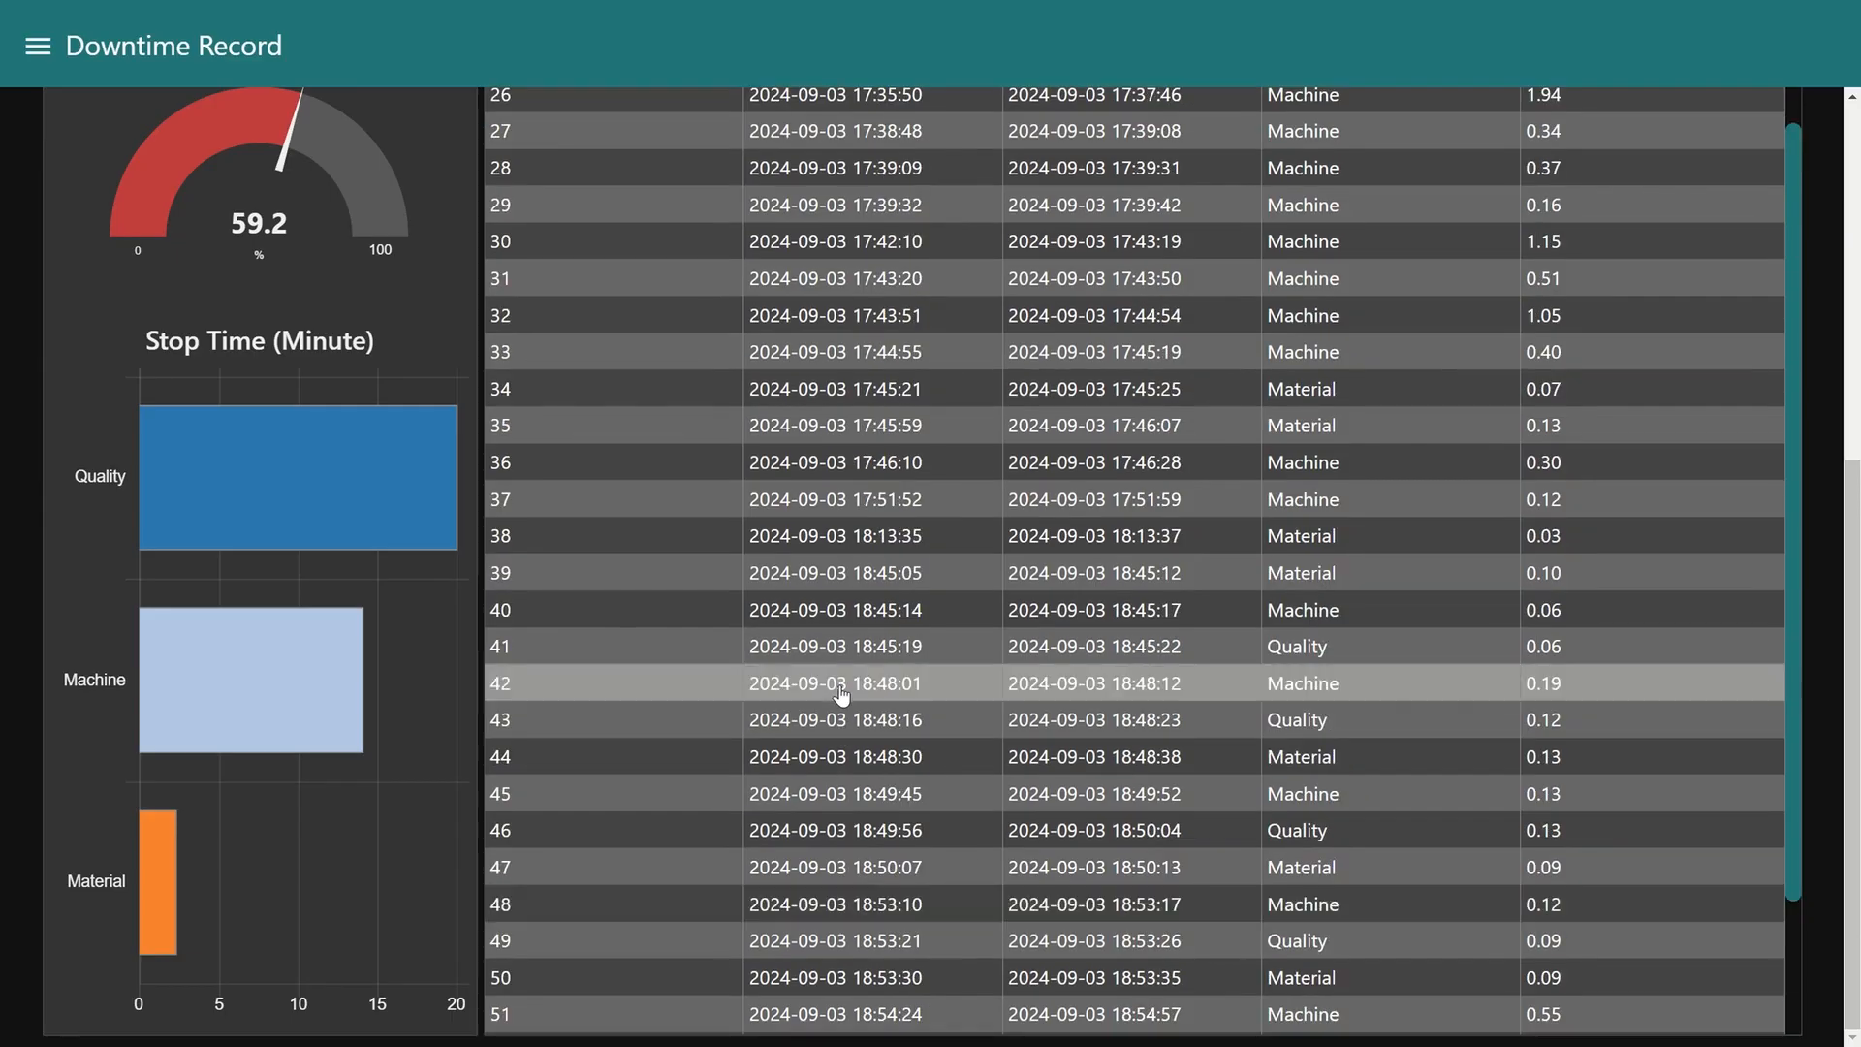
pyautogui.scroll(3)
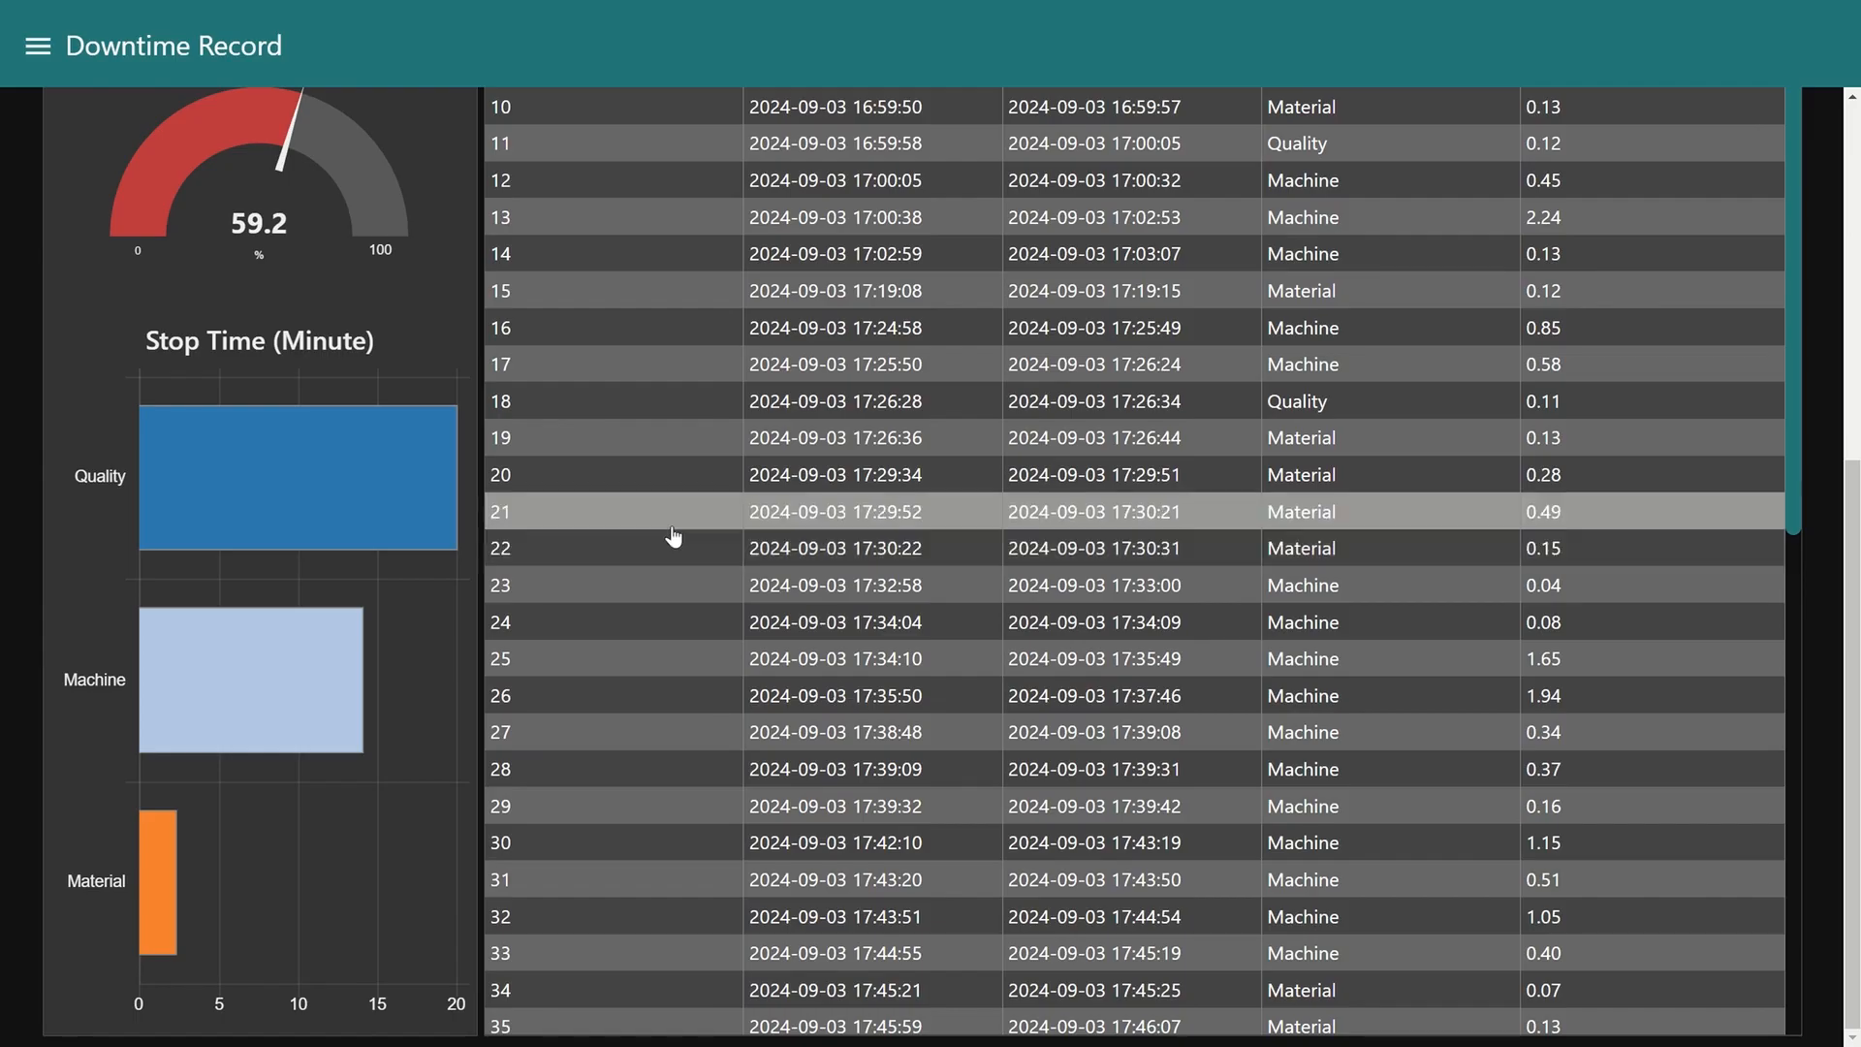